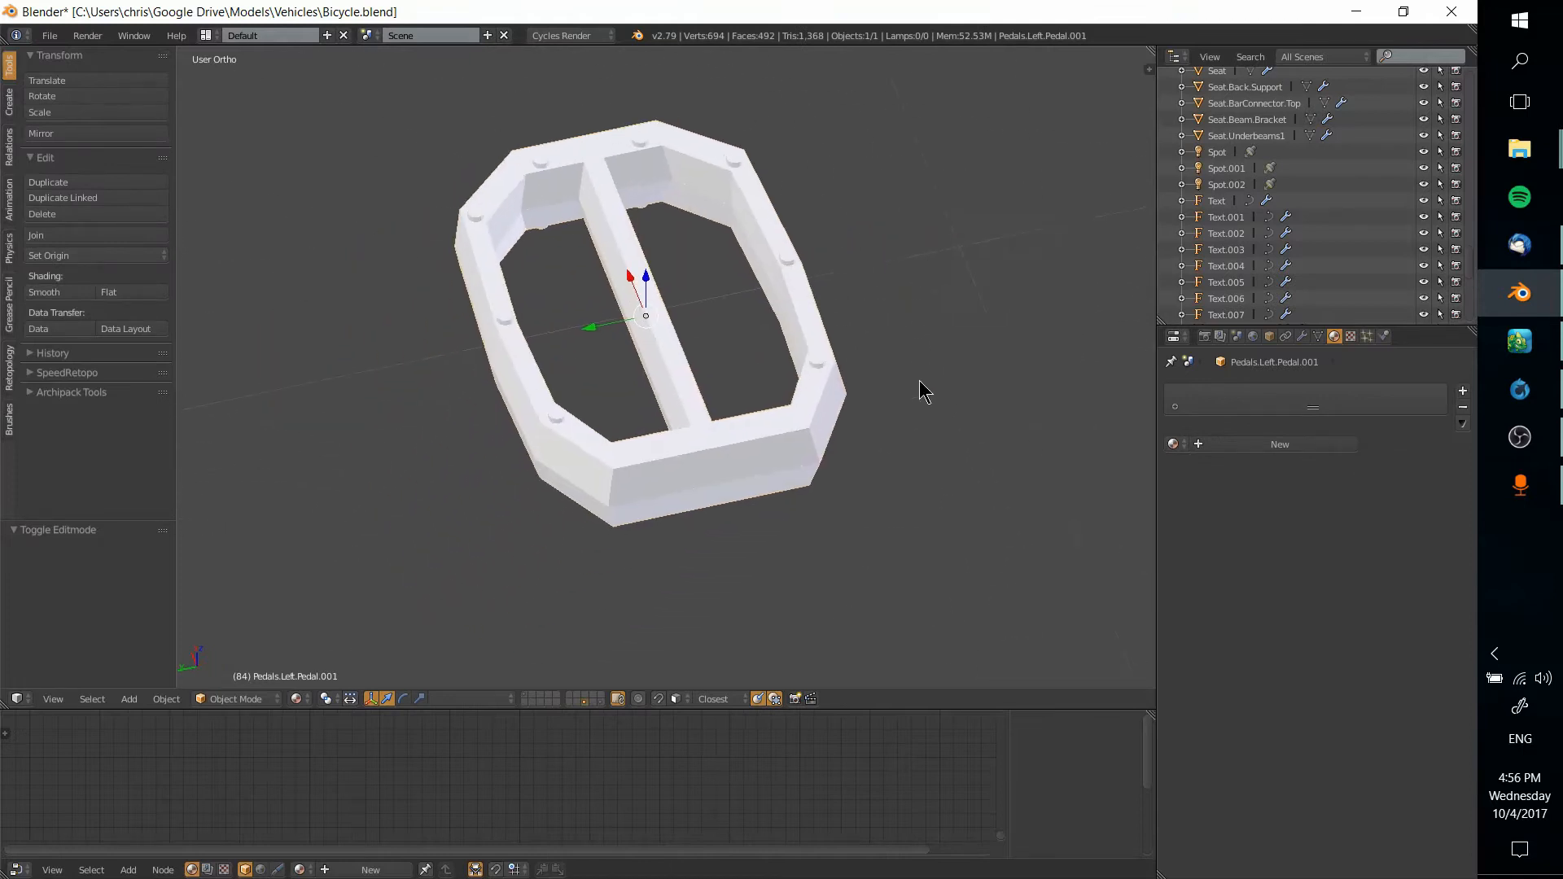
- Inspect the pedal mesh briefly in edit mode and orbit around it in object mode
key("Tab")
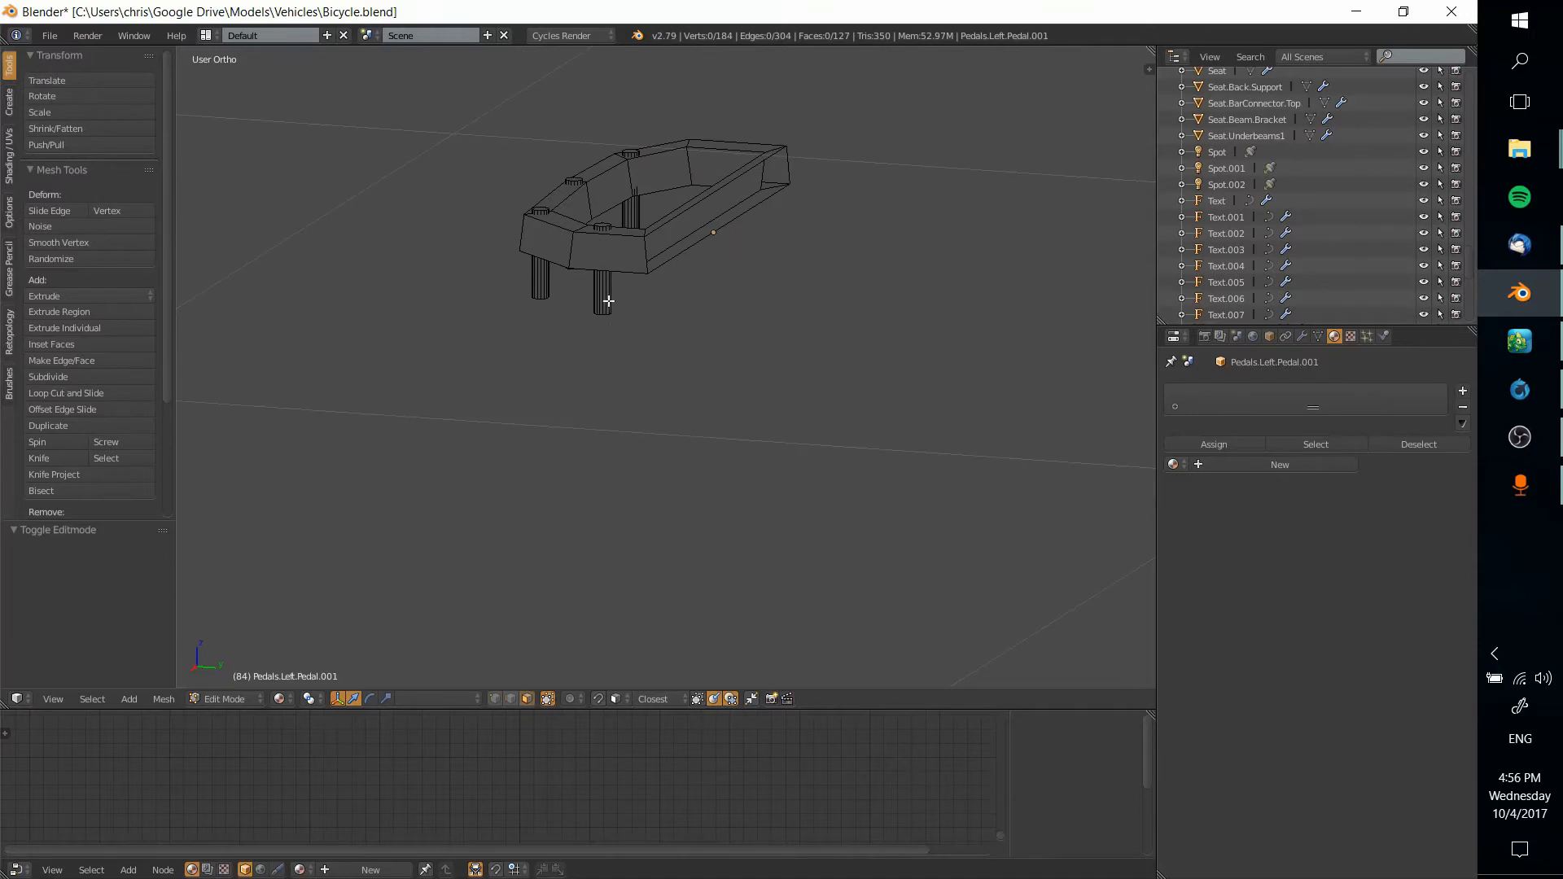
key("Tab")
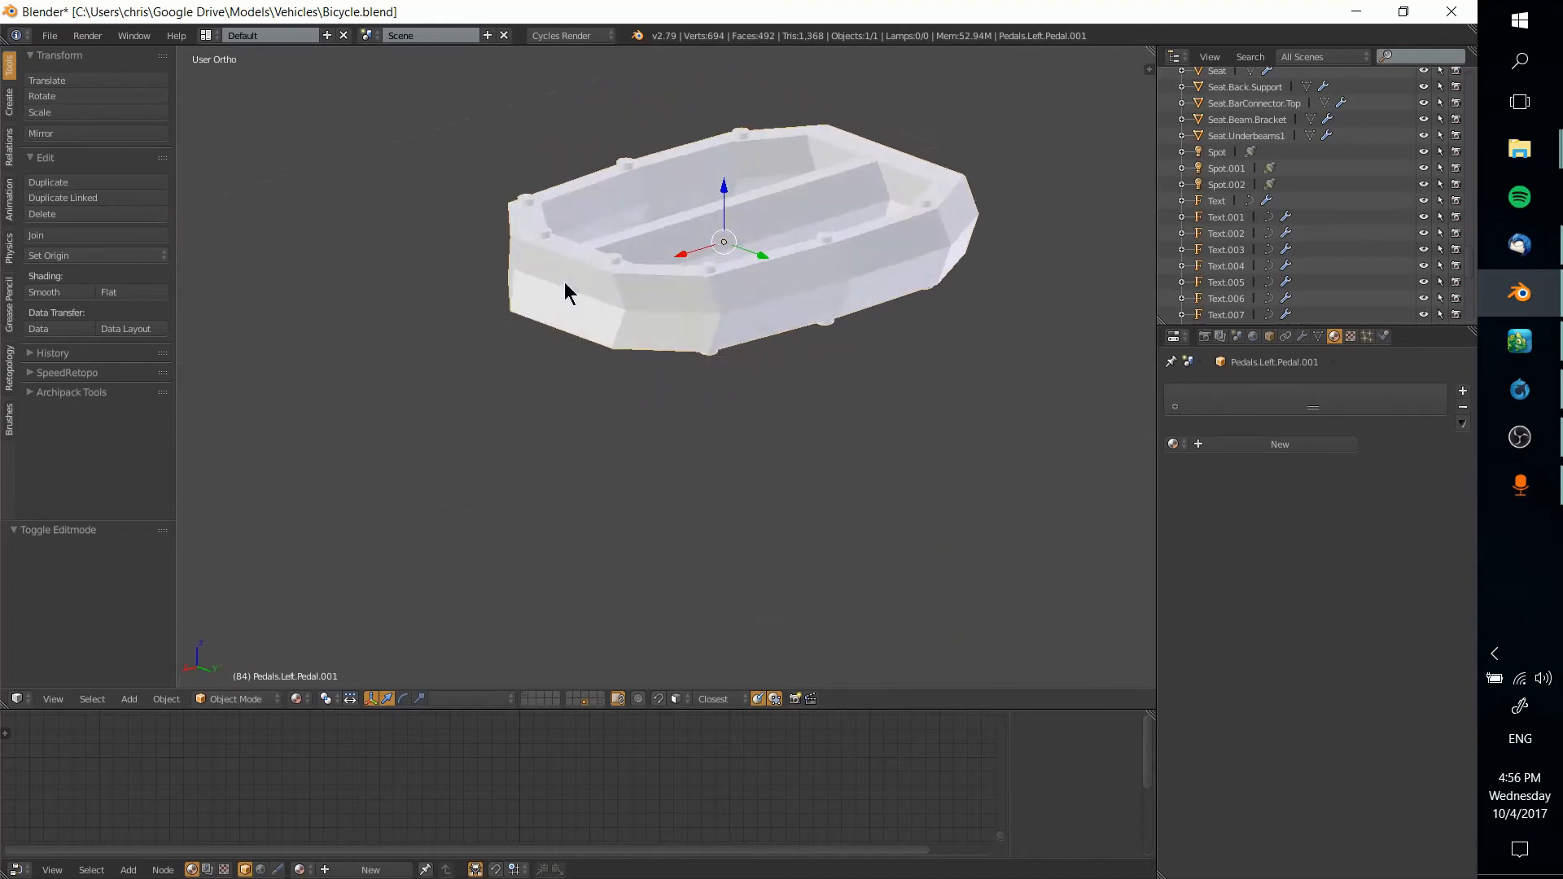
left_click_drag(598, 278, 698, 358)
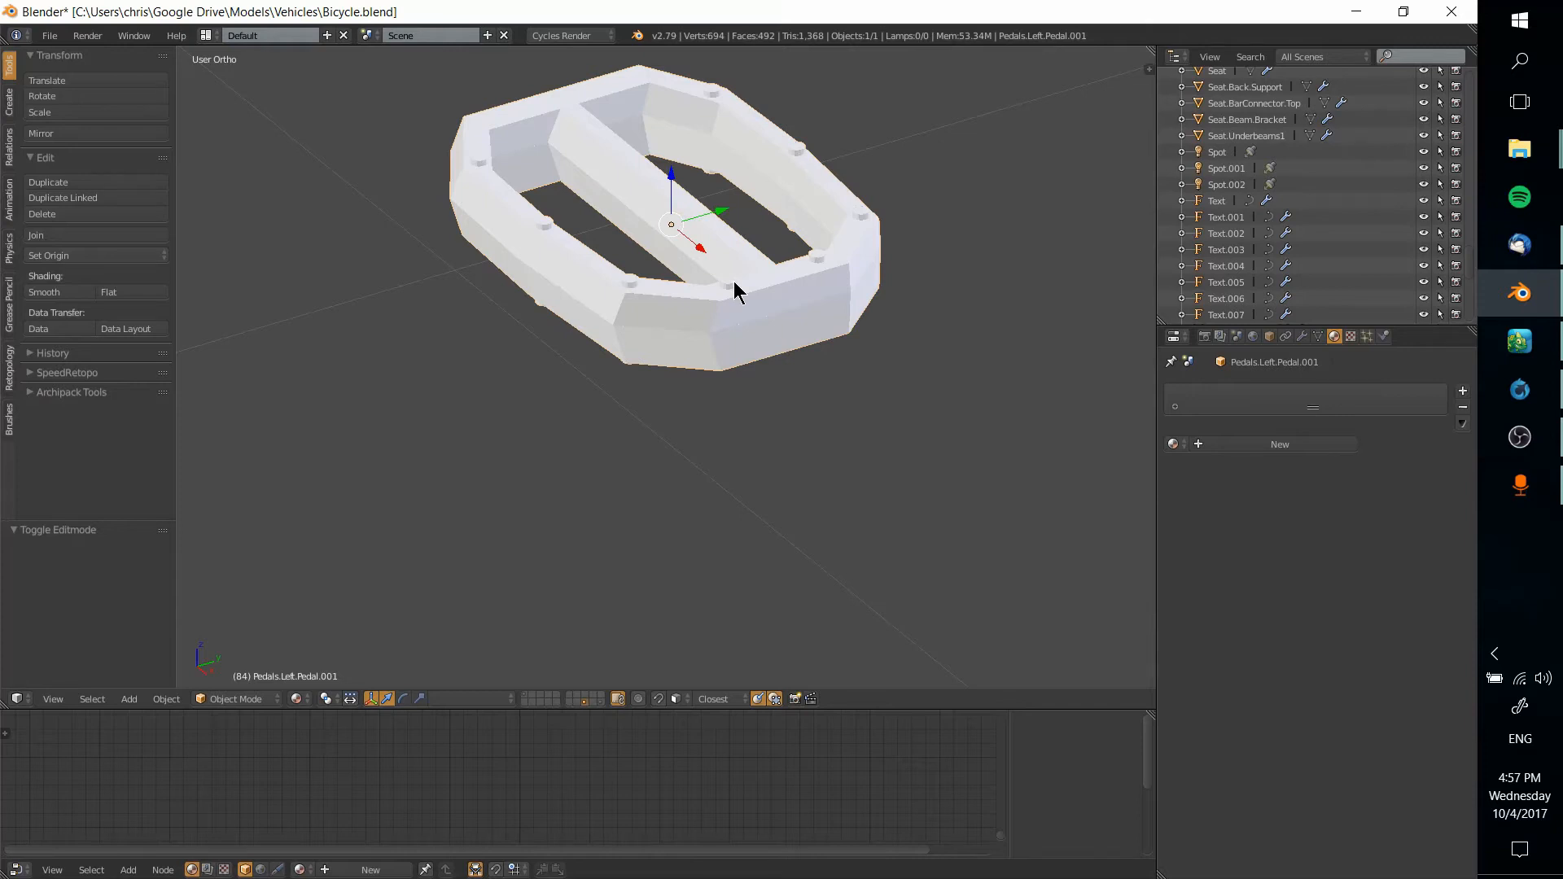
mouse_move(1191, 438)
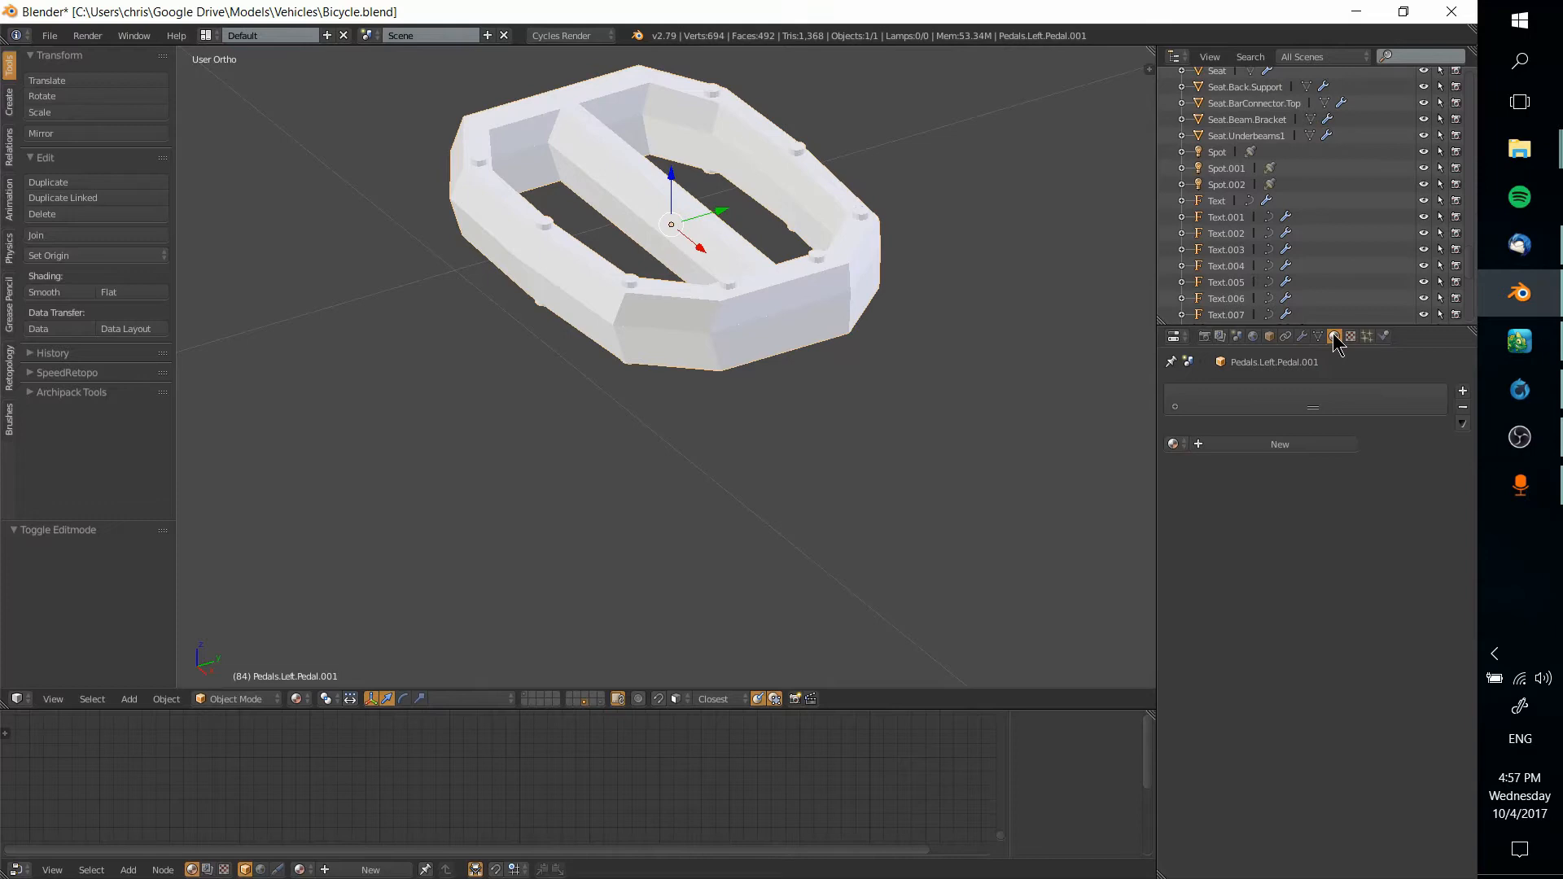
- Assign the existing Chrome material to the pedal from the material browser
left_click(1174, 443)
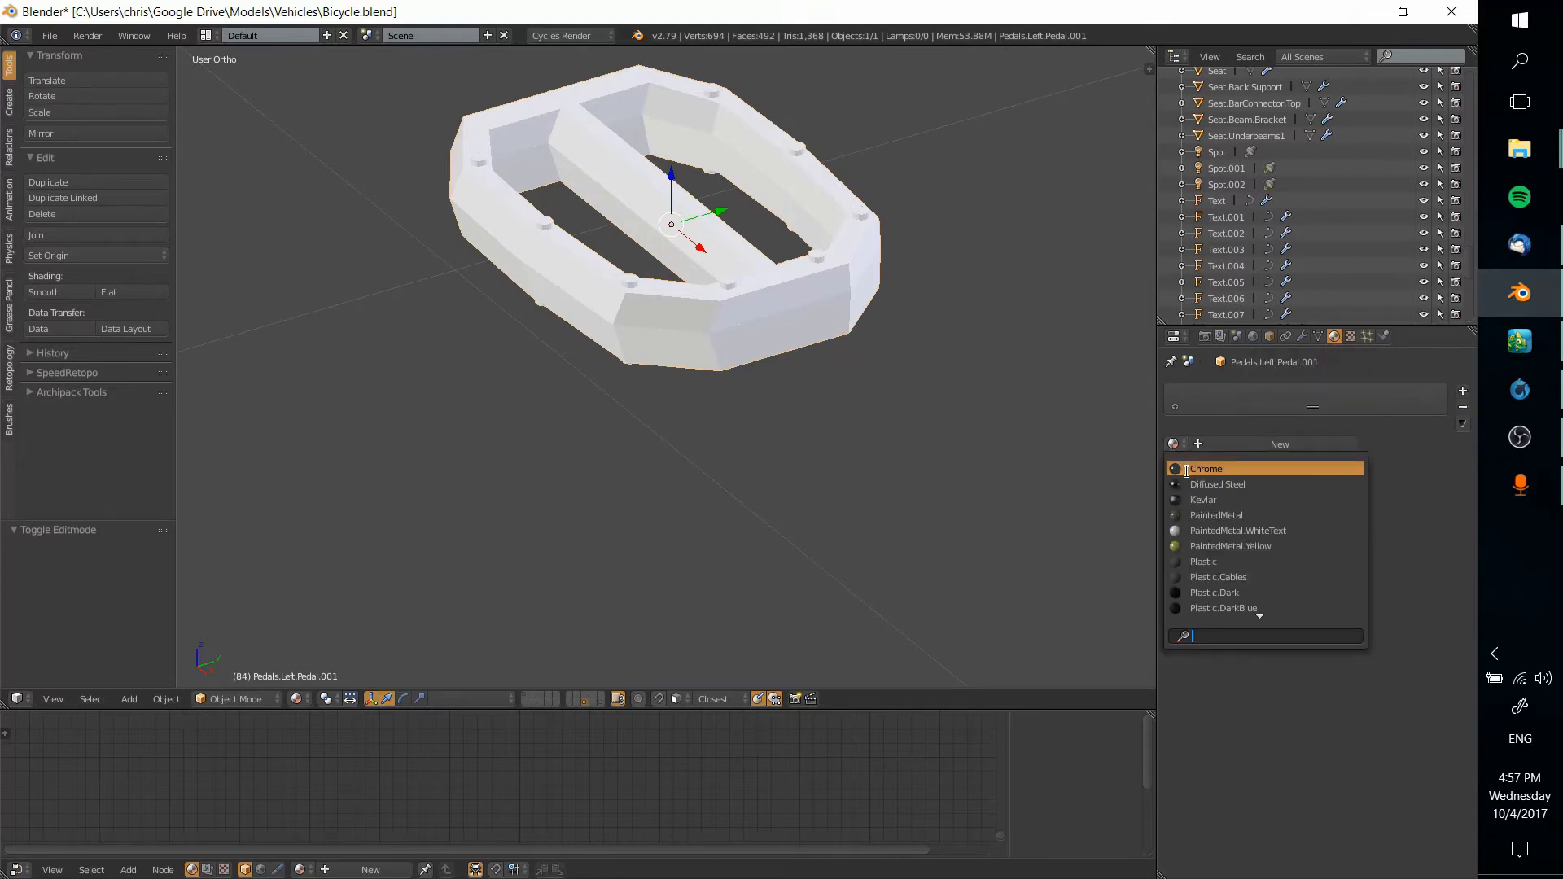
left_click(1207, 468)
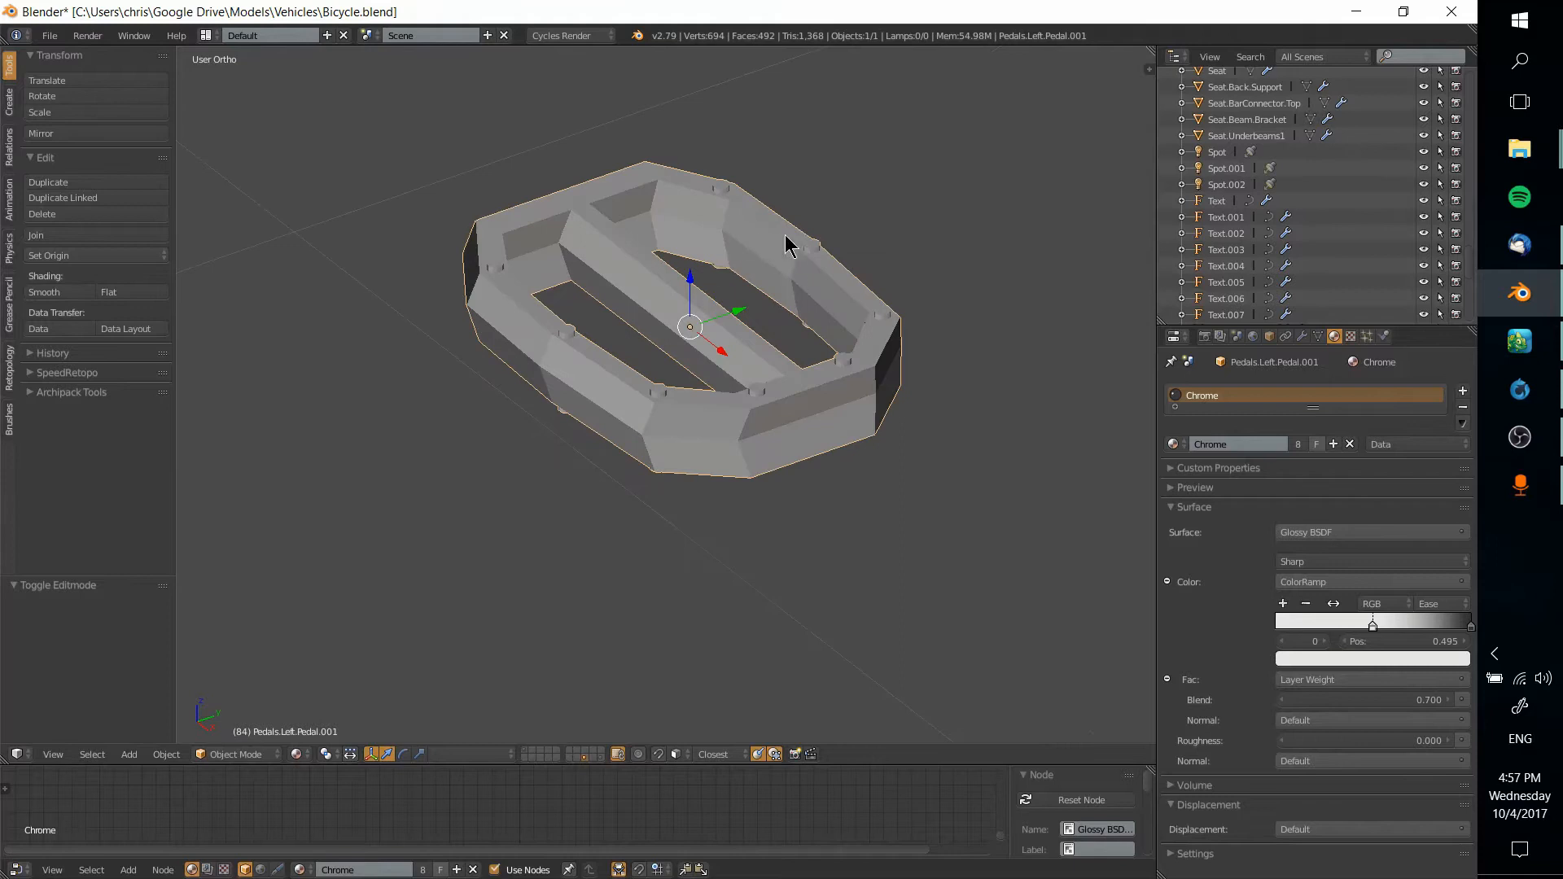
mouse_move(657, 220)
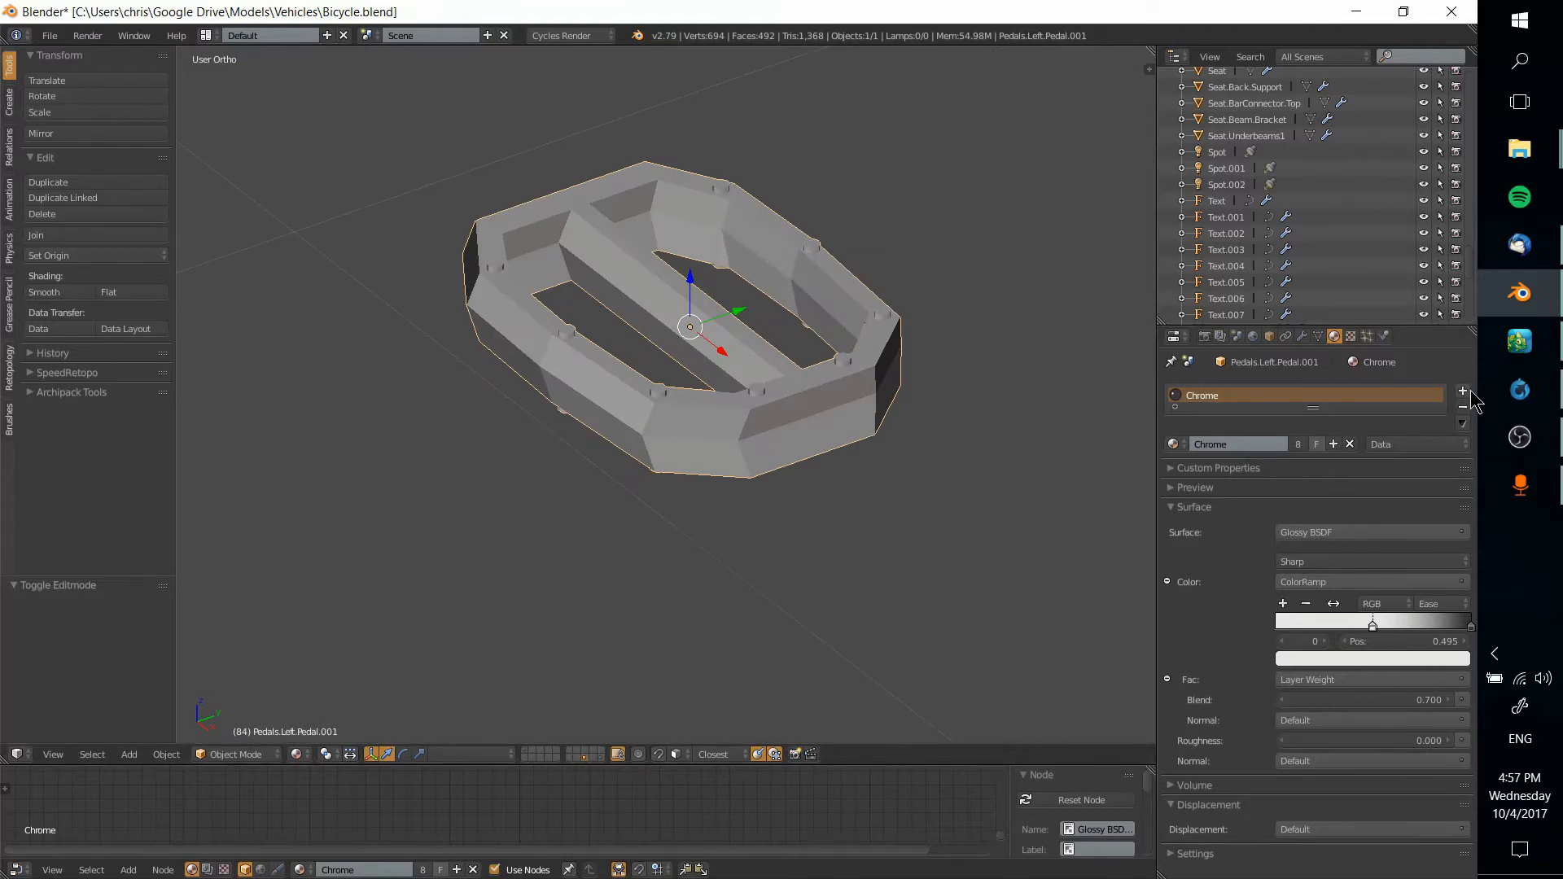
- Add a second material slot and fill it with PaintedMetal.Yellow
left_click(1461, 407)
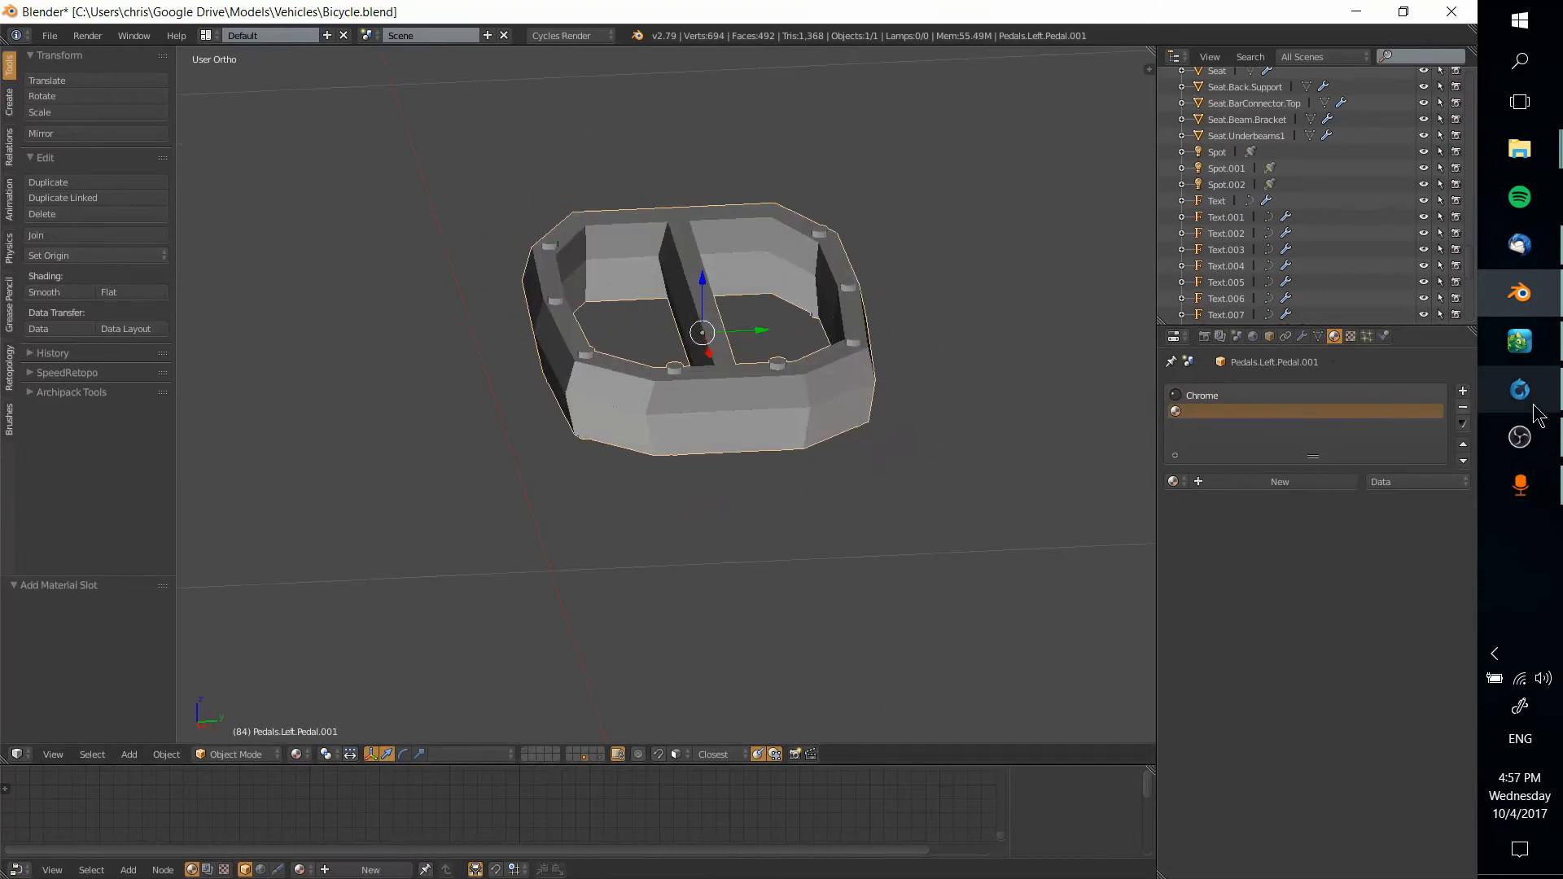
mouse_move(1462, 392)
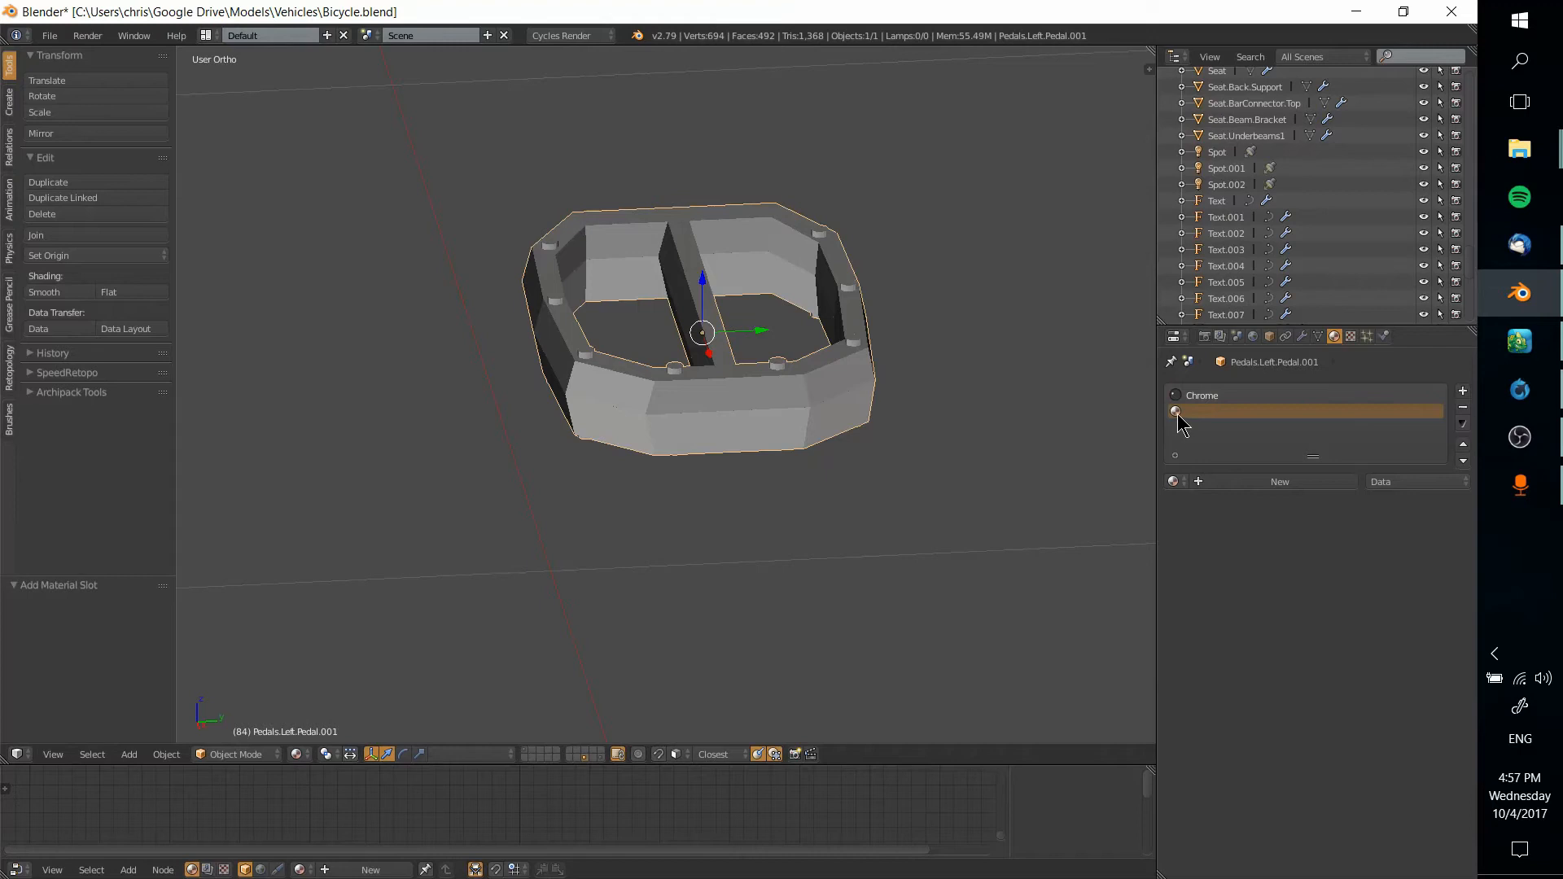
left_click(1175, 482)
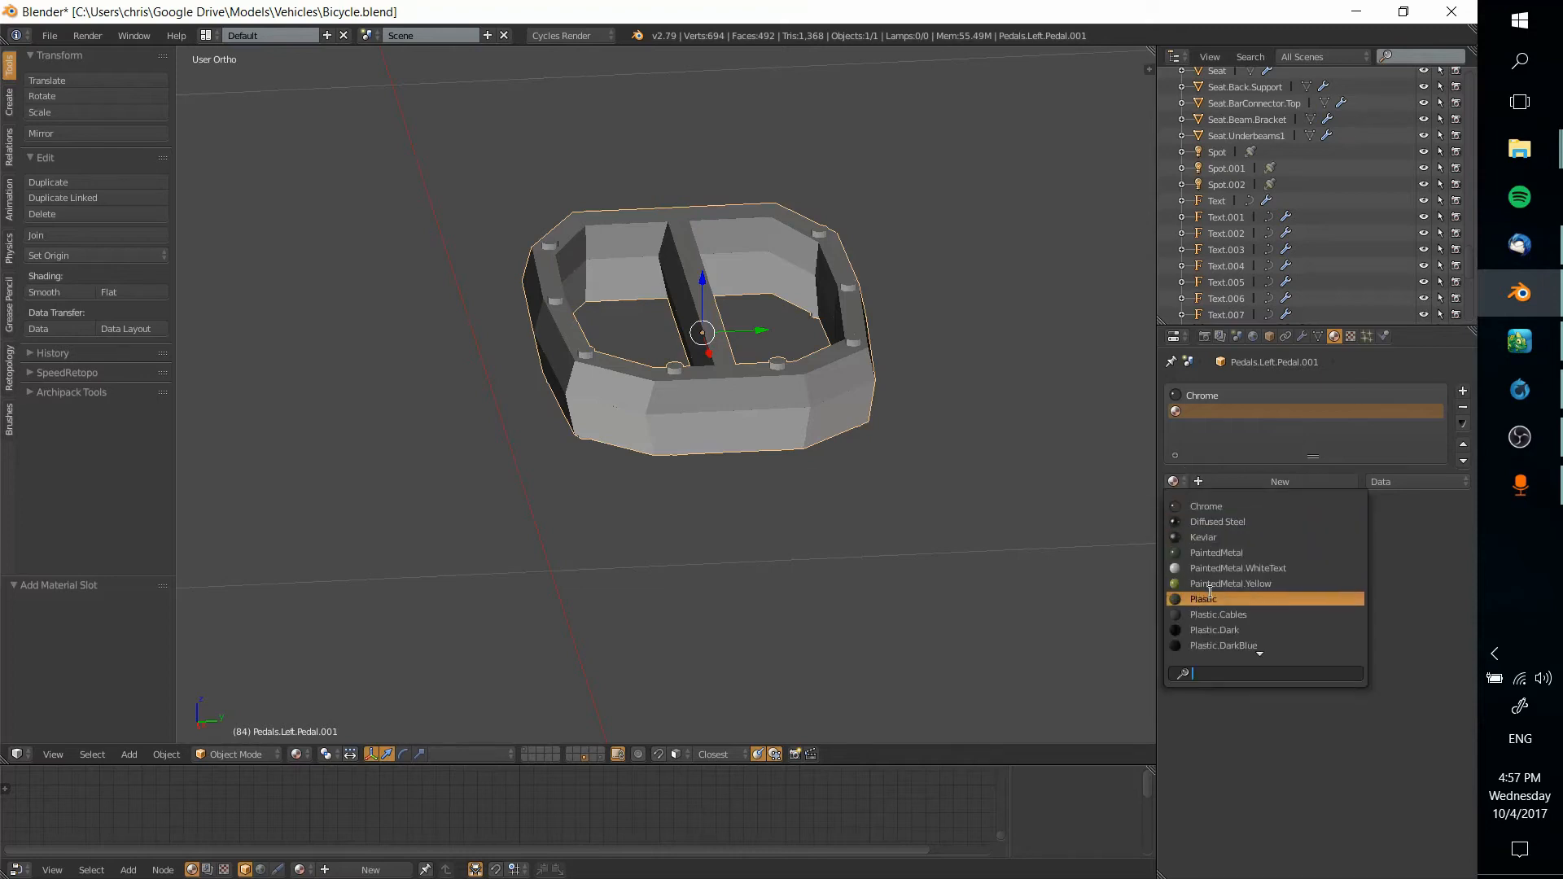
mouse_move(1230, 583)
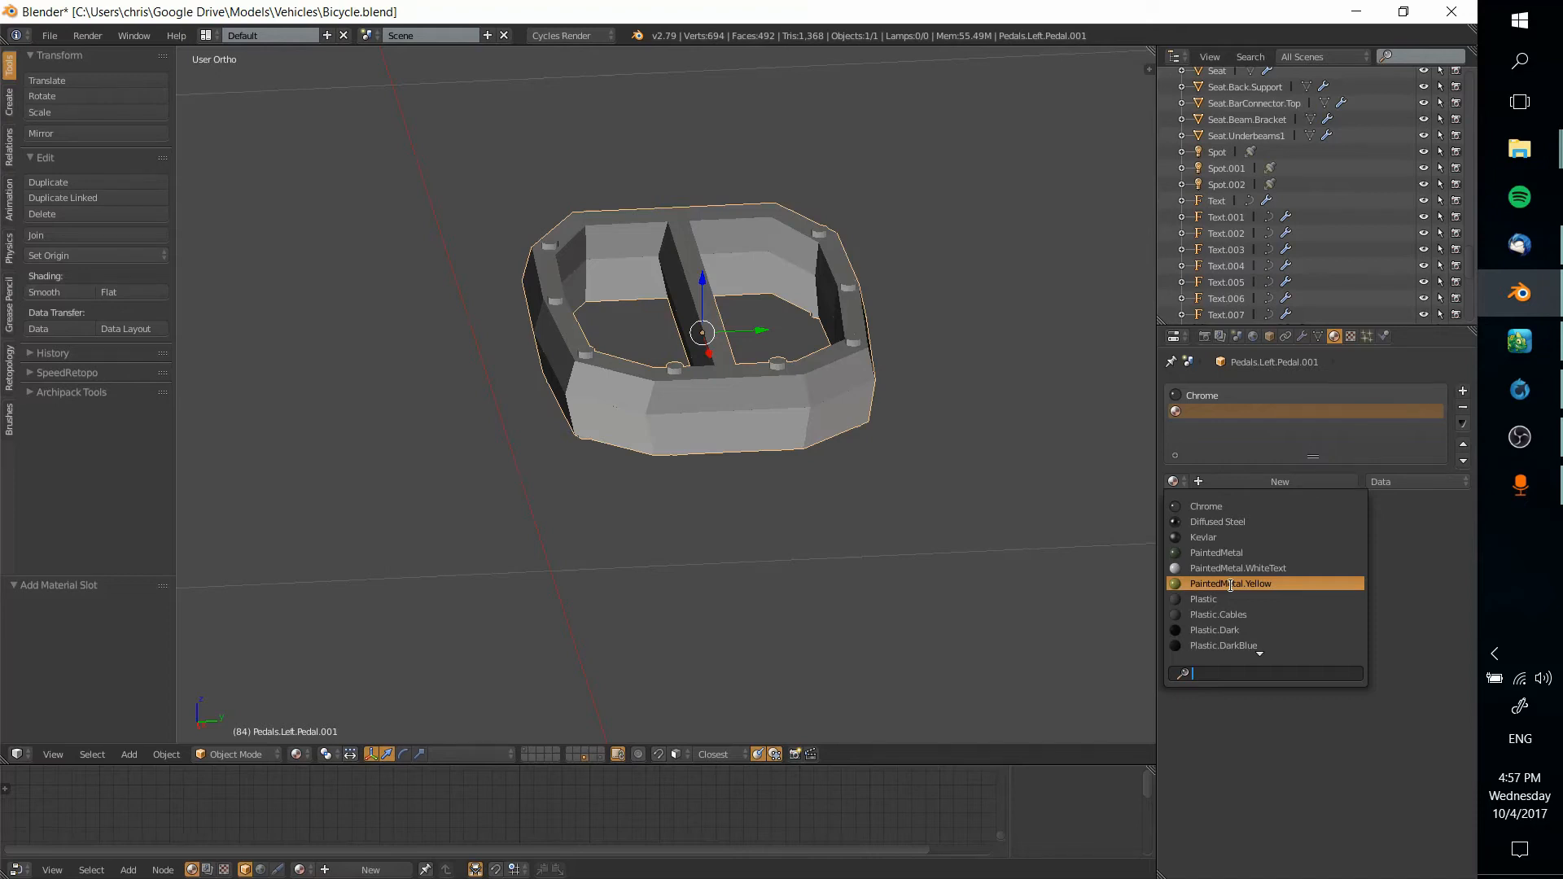
left_click(1231, 582)
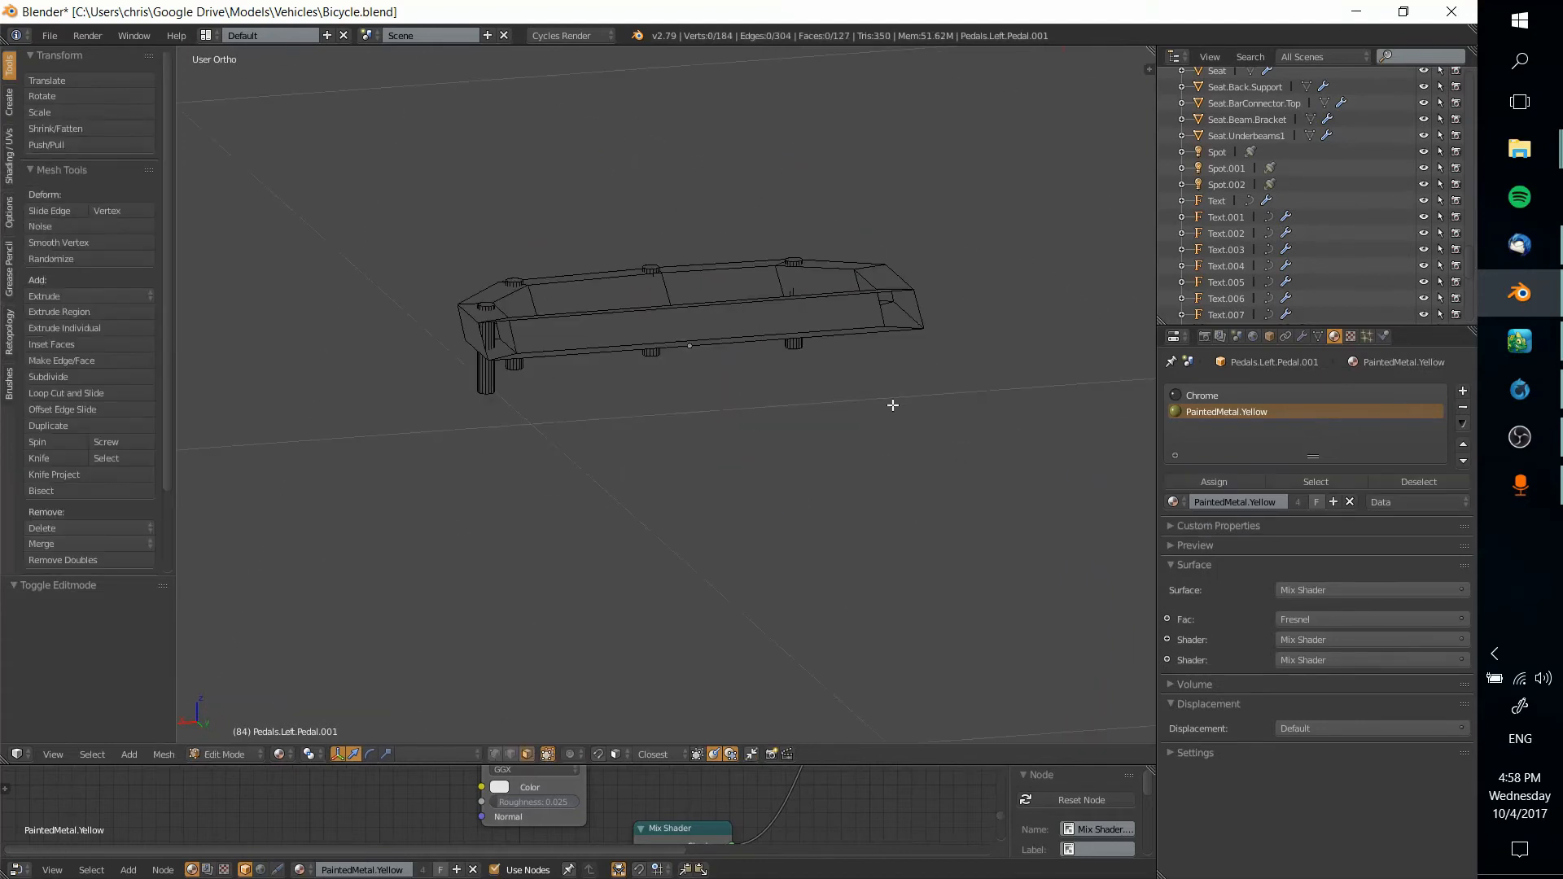
- With the Chrome slot active, select the pedal's cylindrical pegs as linked geometry in edit mode
left_click(224, 754)
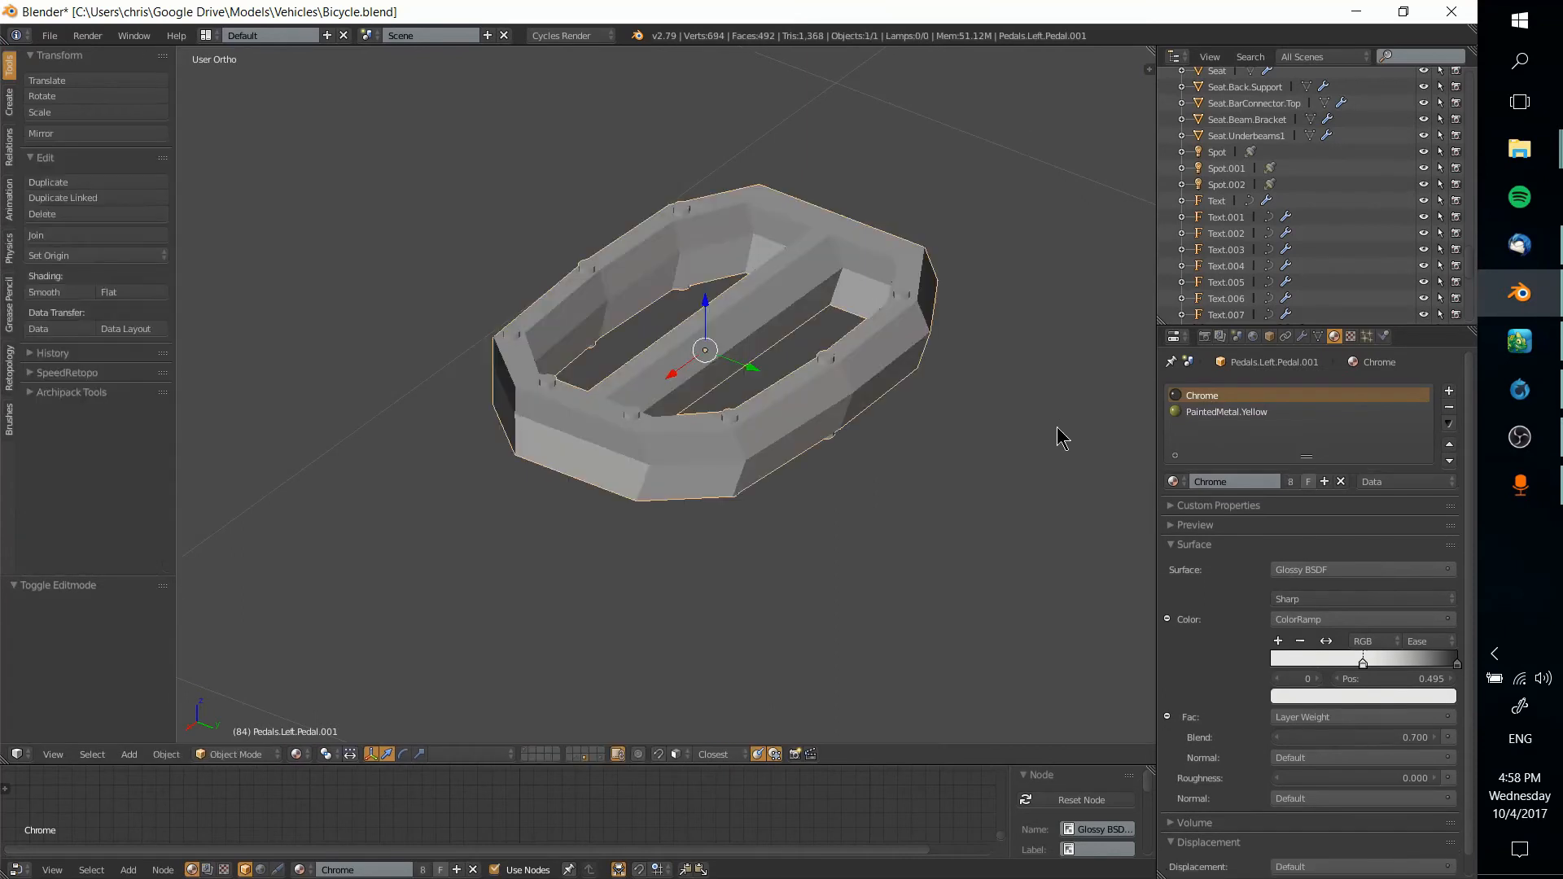
mouse_move(947, 436)
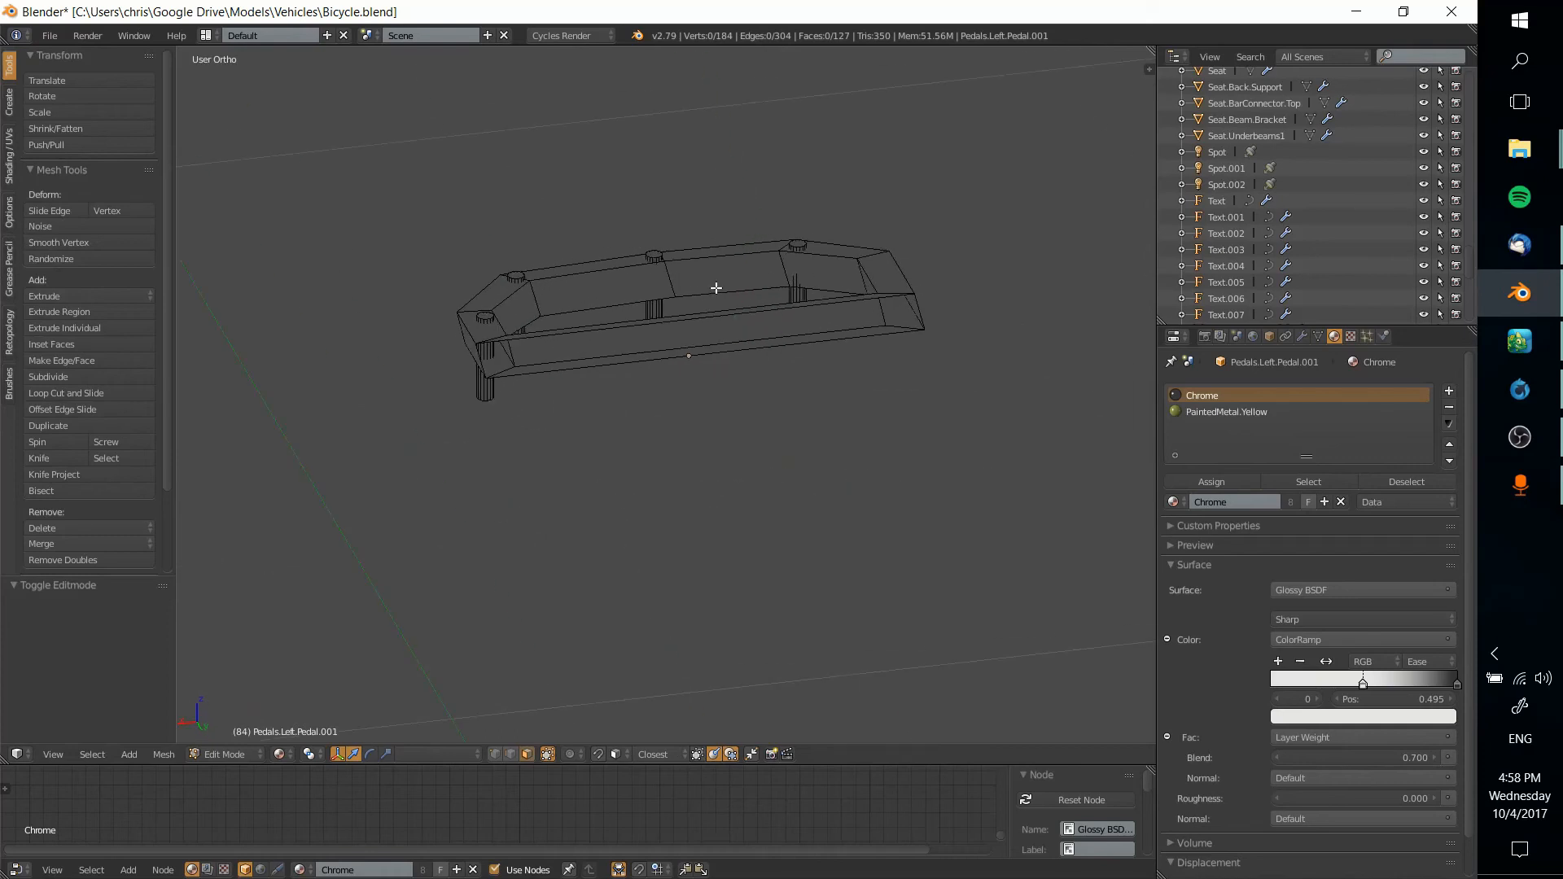
mouse_move(653, 261)
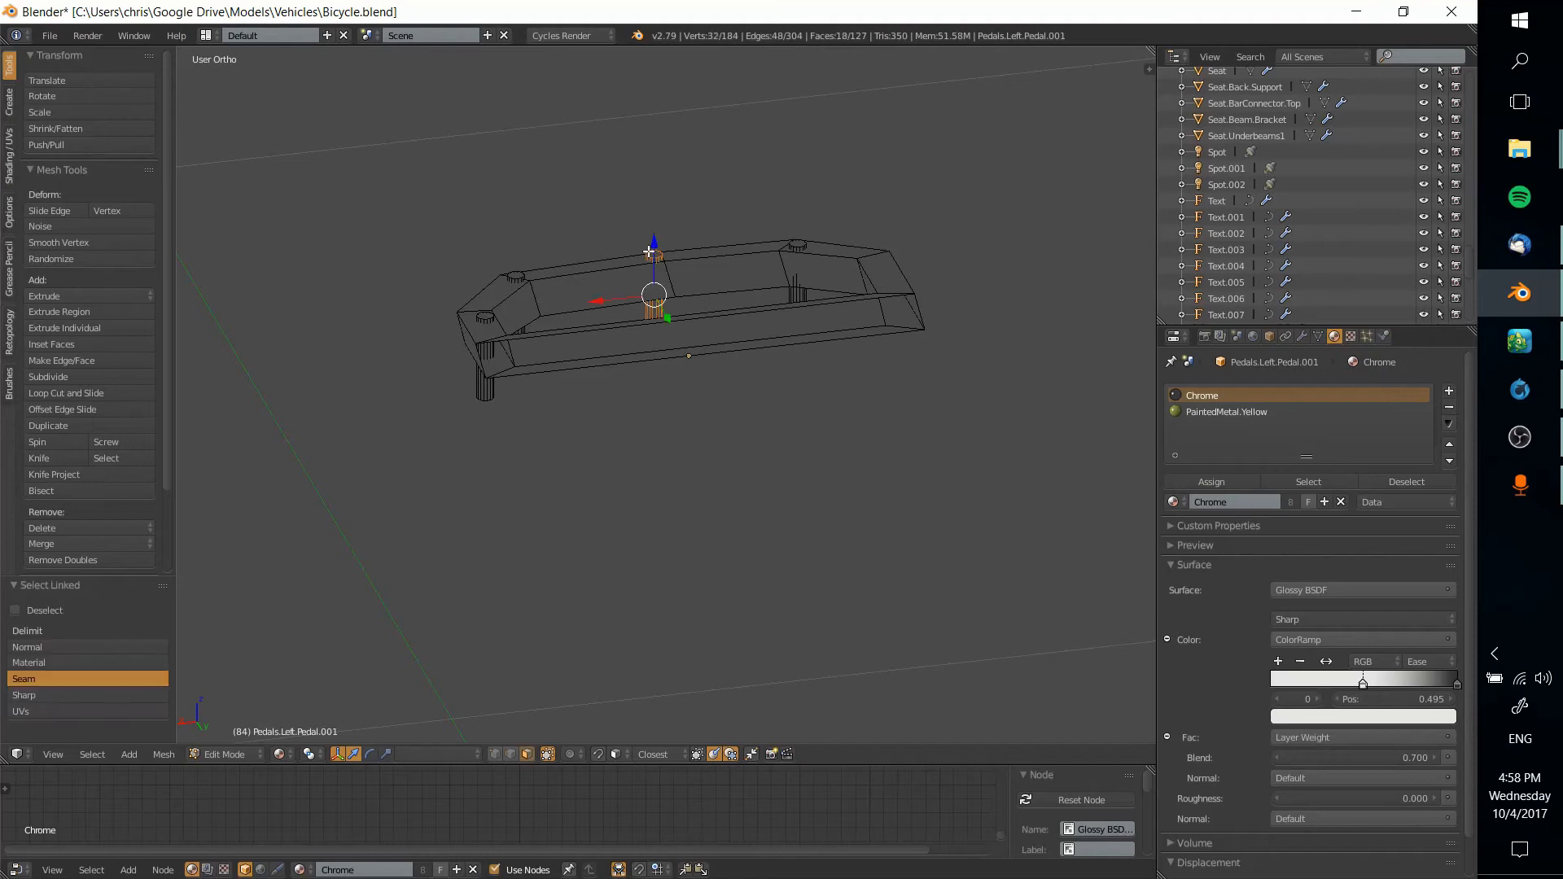
key("a")
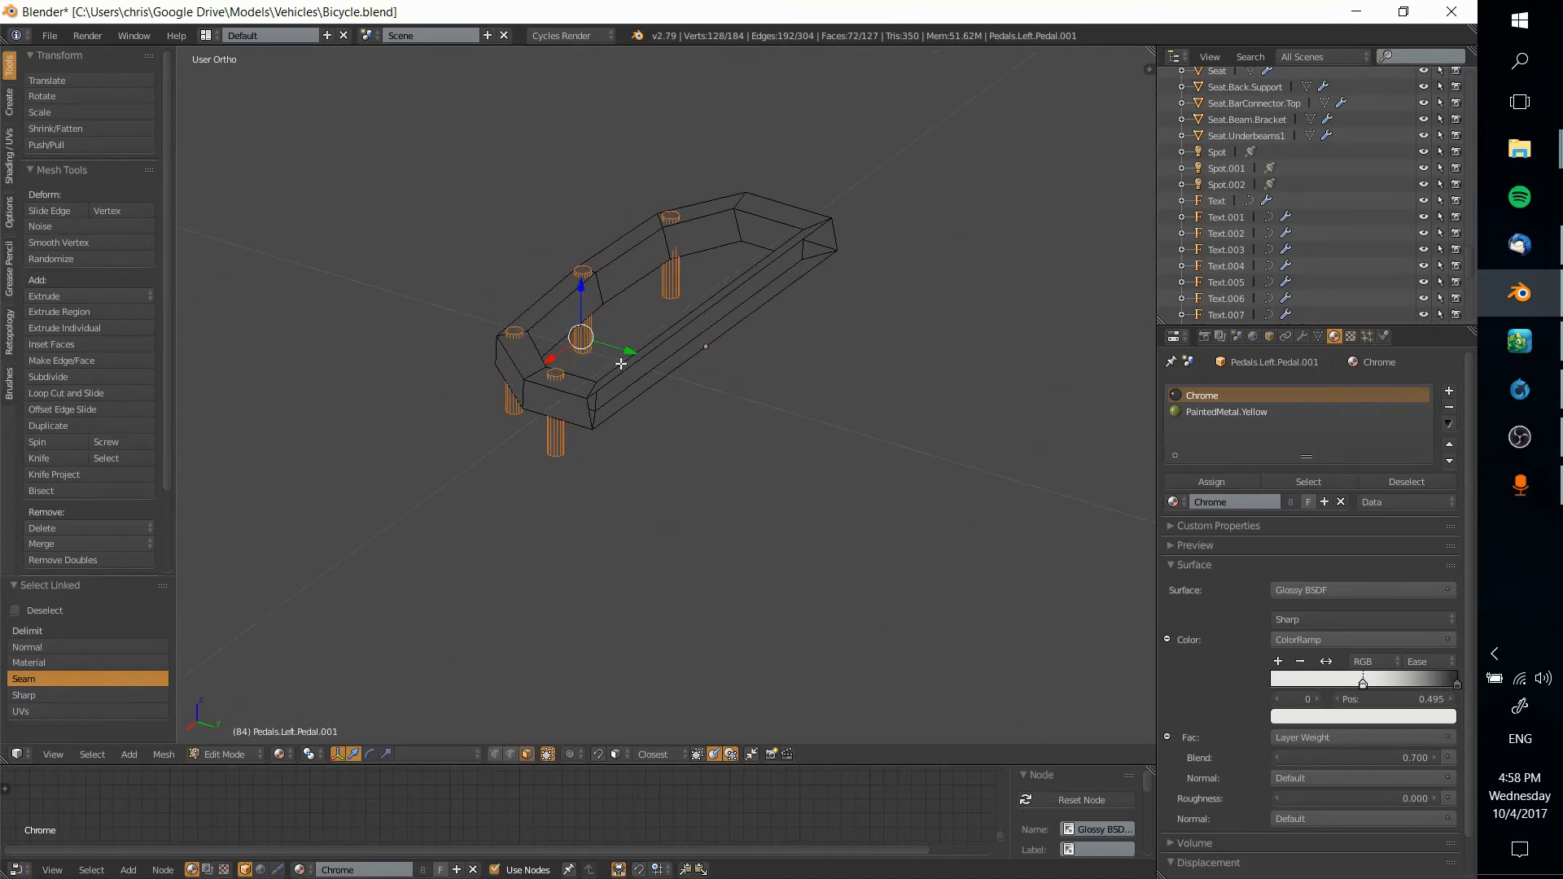
mouse_move(881, 347)
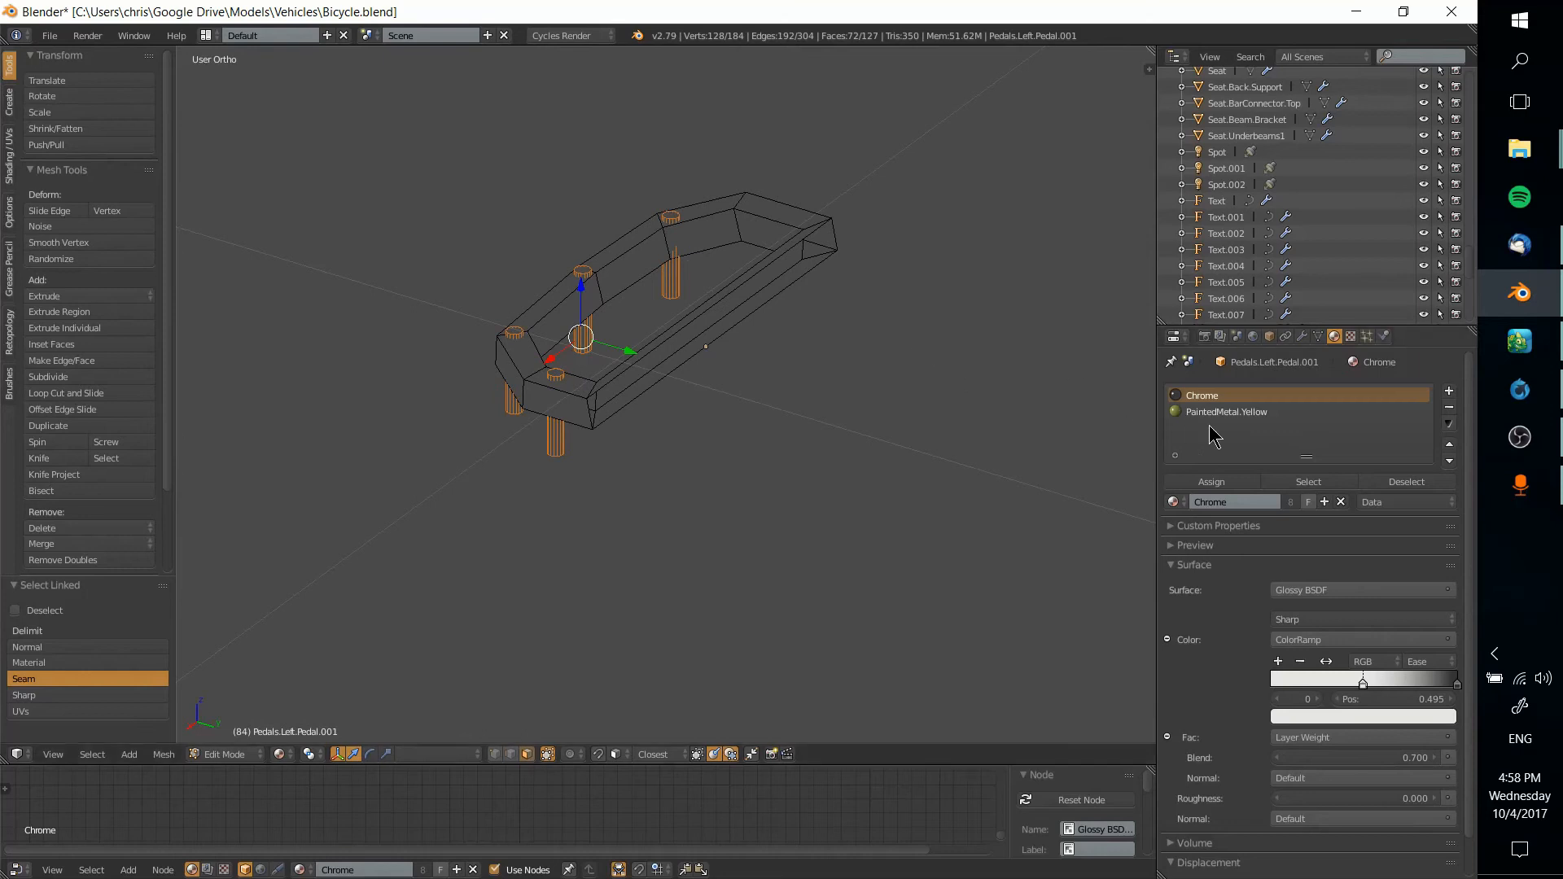
mouse_move(1250, 419)
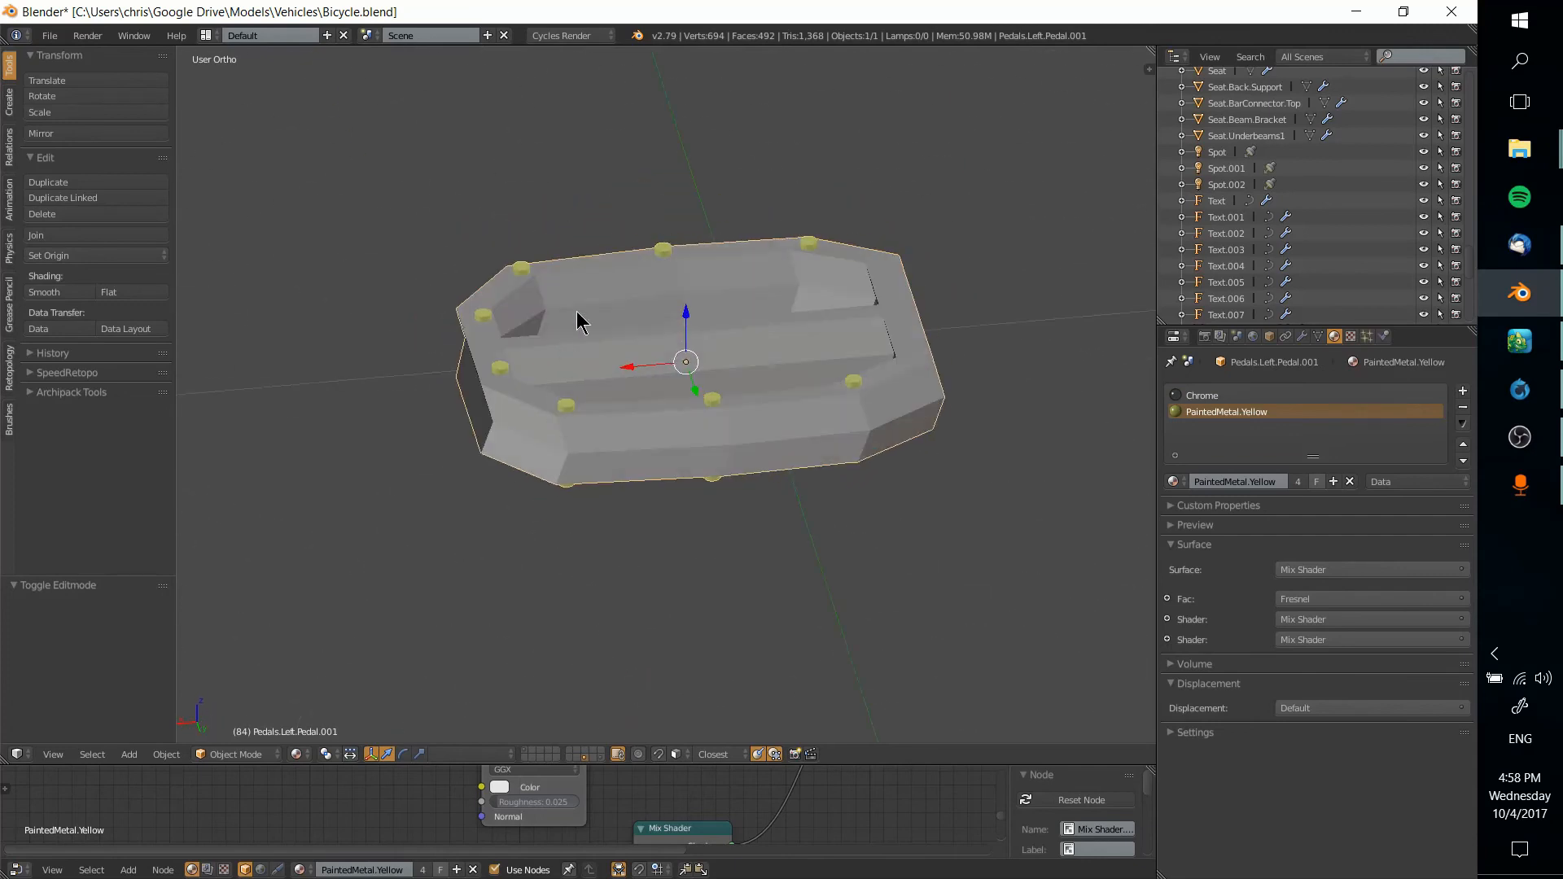
mouse_move(685, 296)
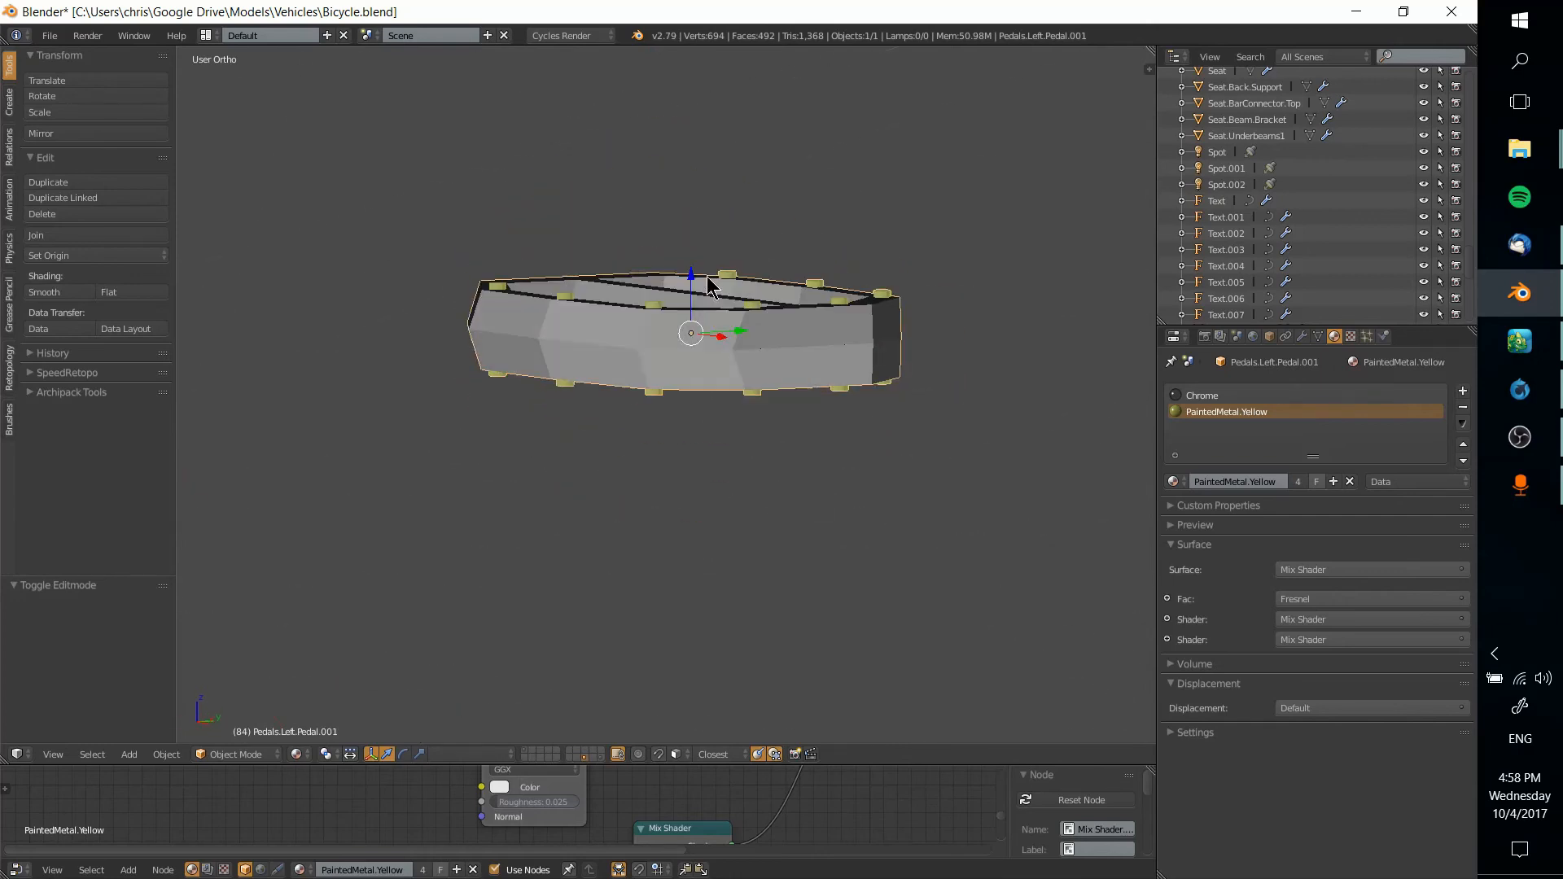
- Assign PaintedMetal.Yellow to the pegs and orbit the pedal to check the yellow pins
left_click_drag(708, 290, 638, 413)
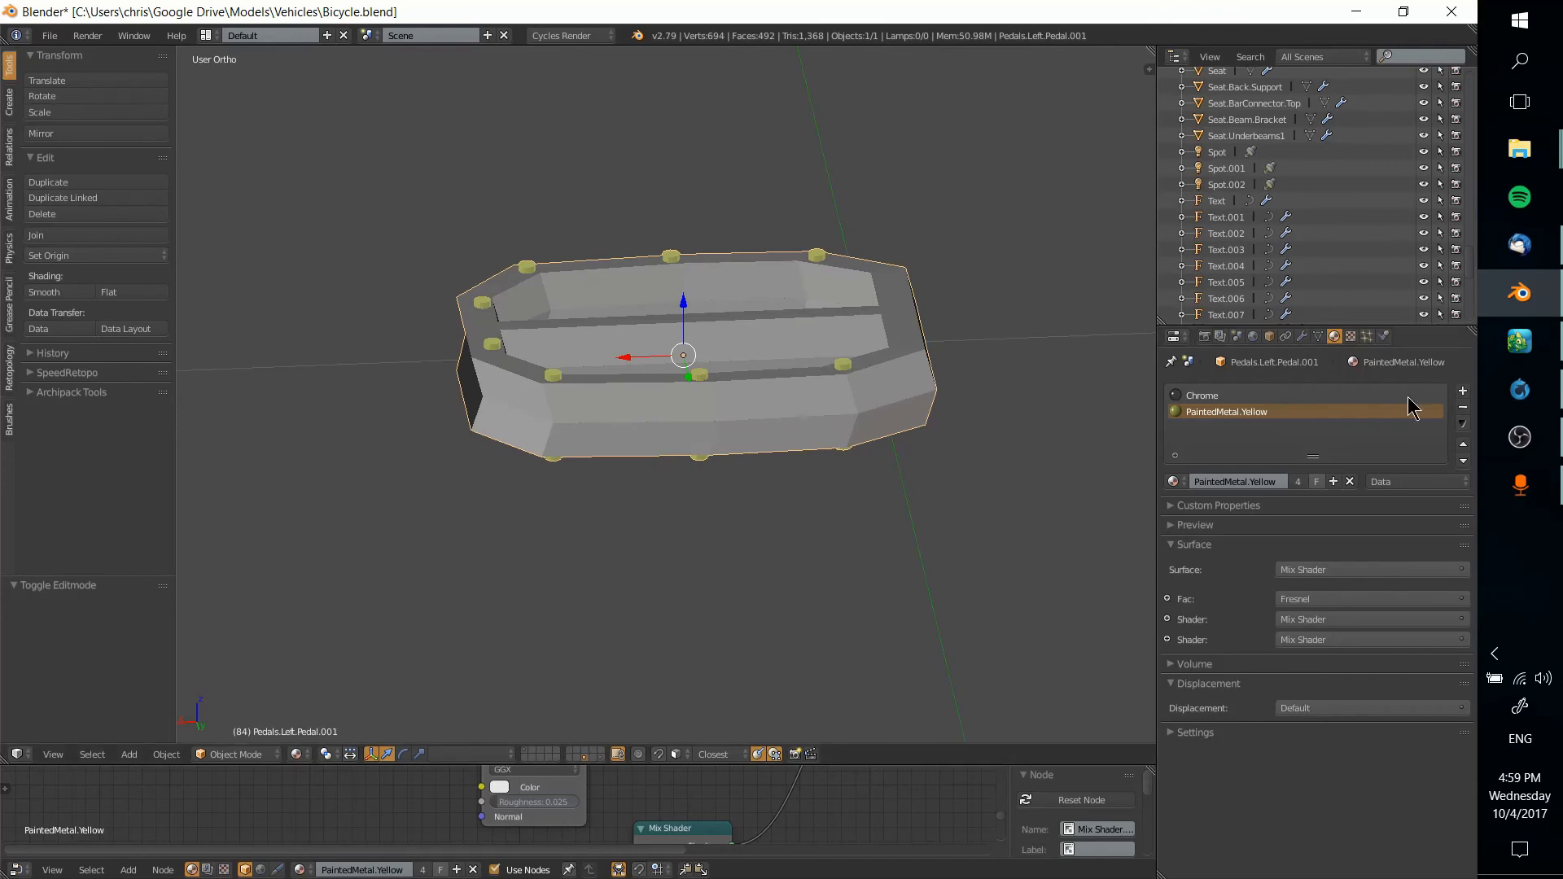
mouse_move(1462, 390)
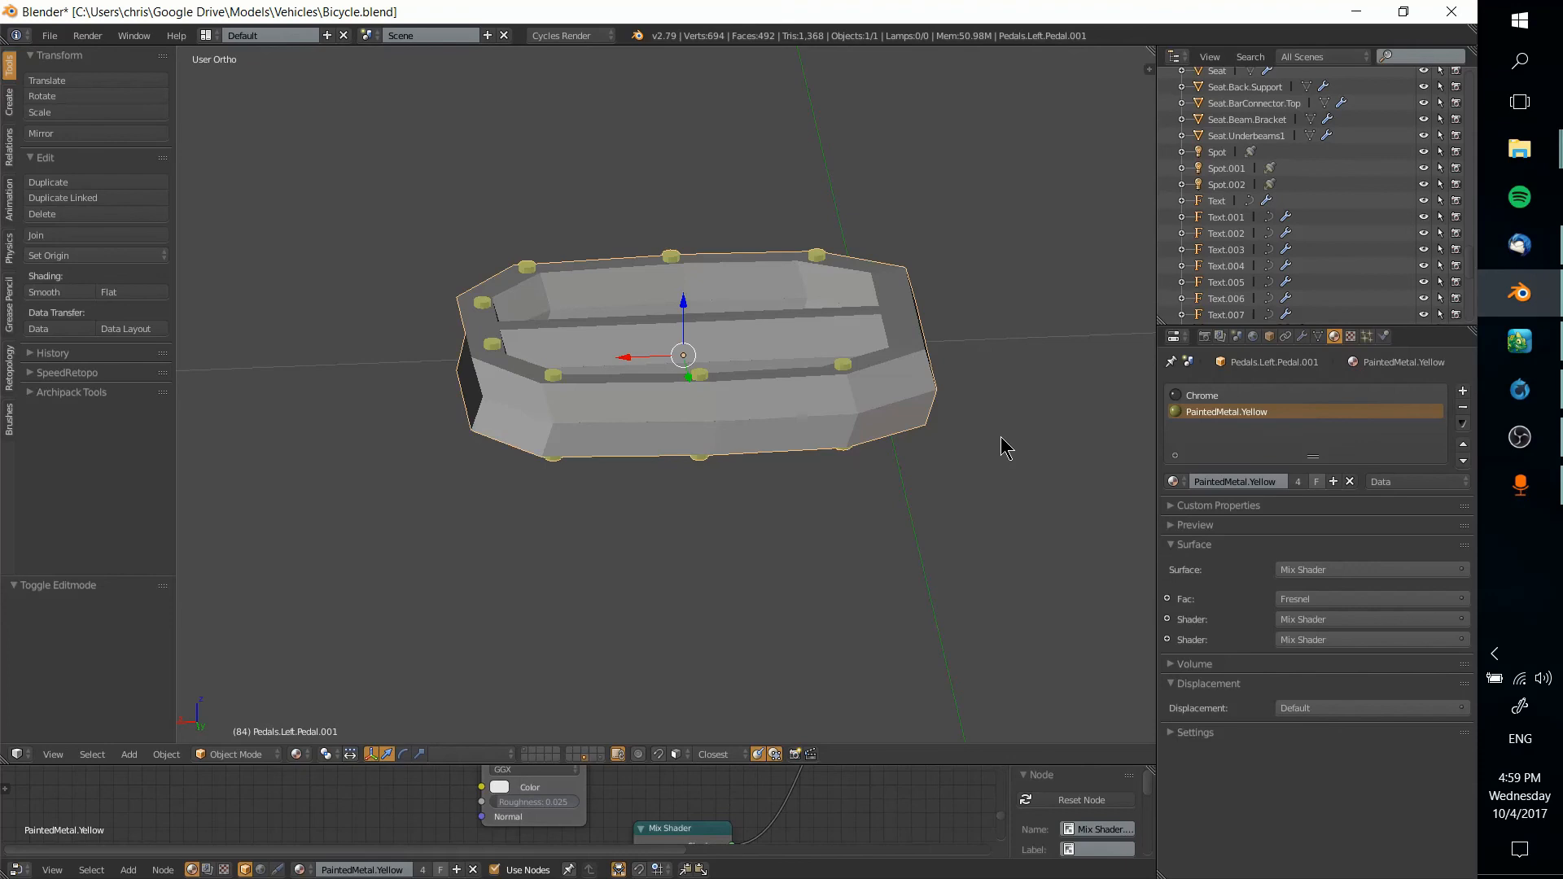
mouse_move(1146, 446)
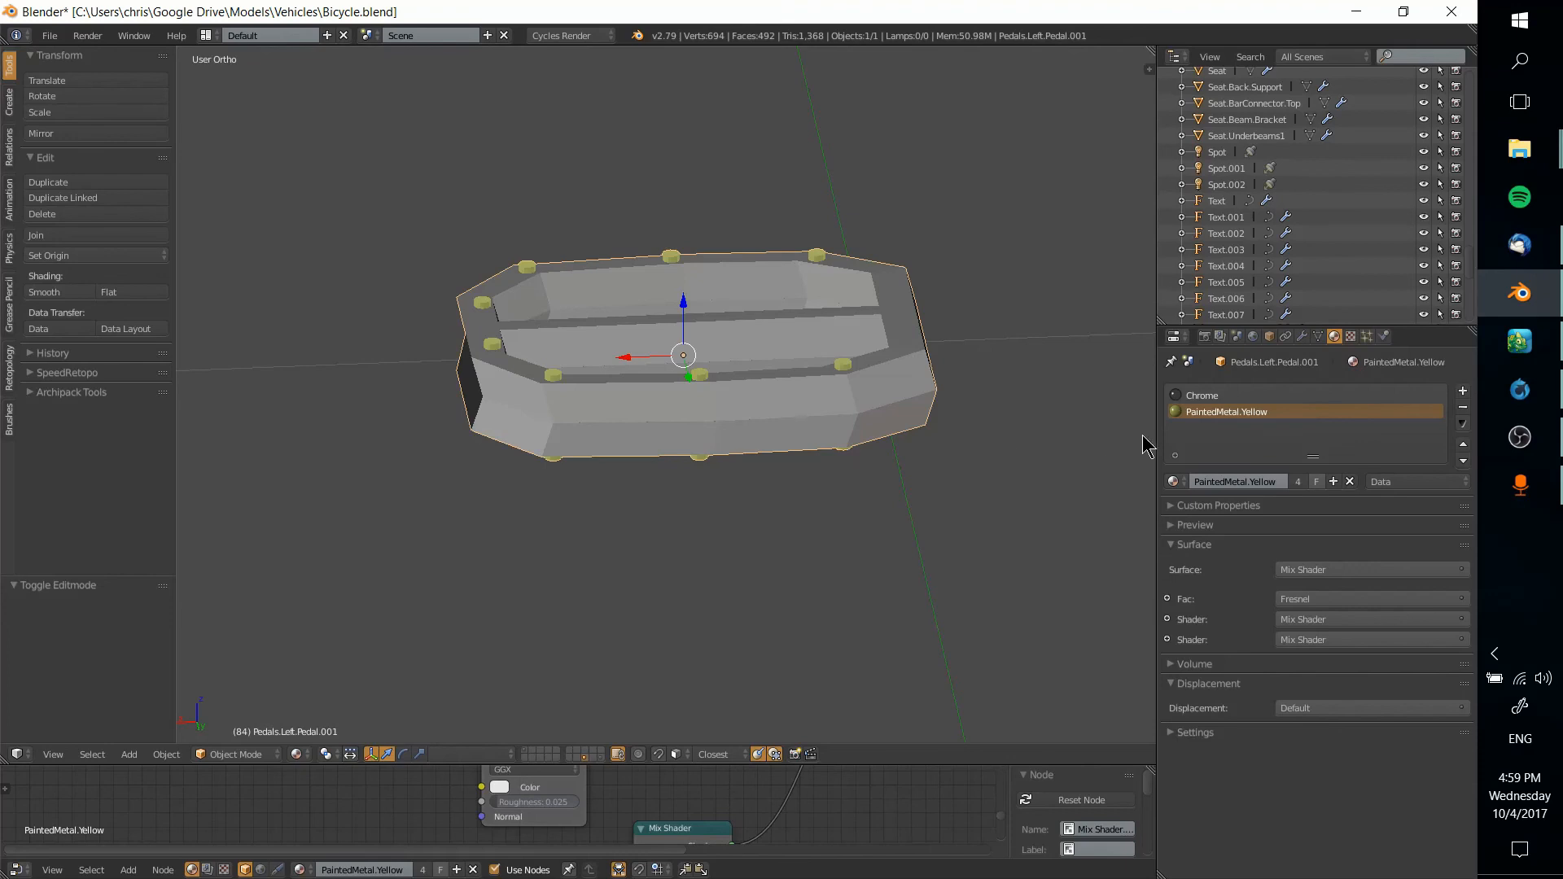
mouse_move(482, 297)
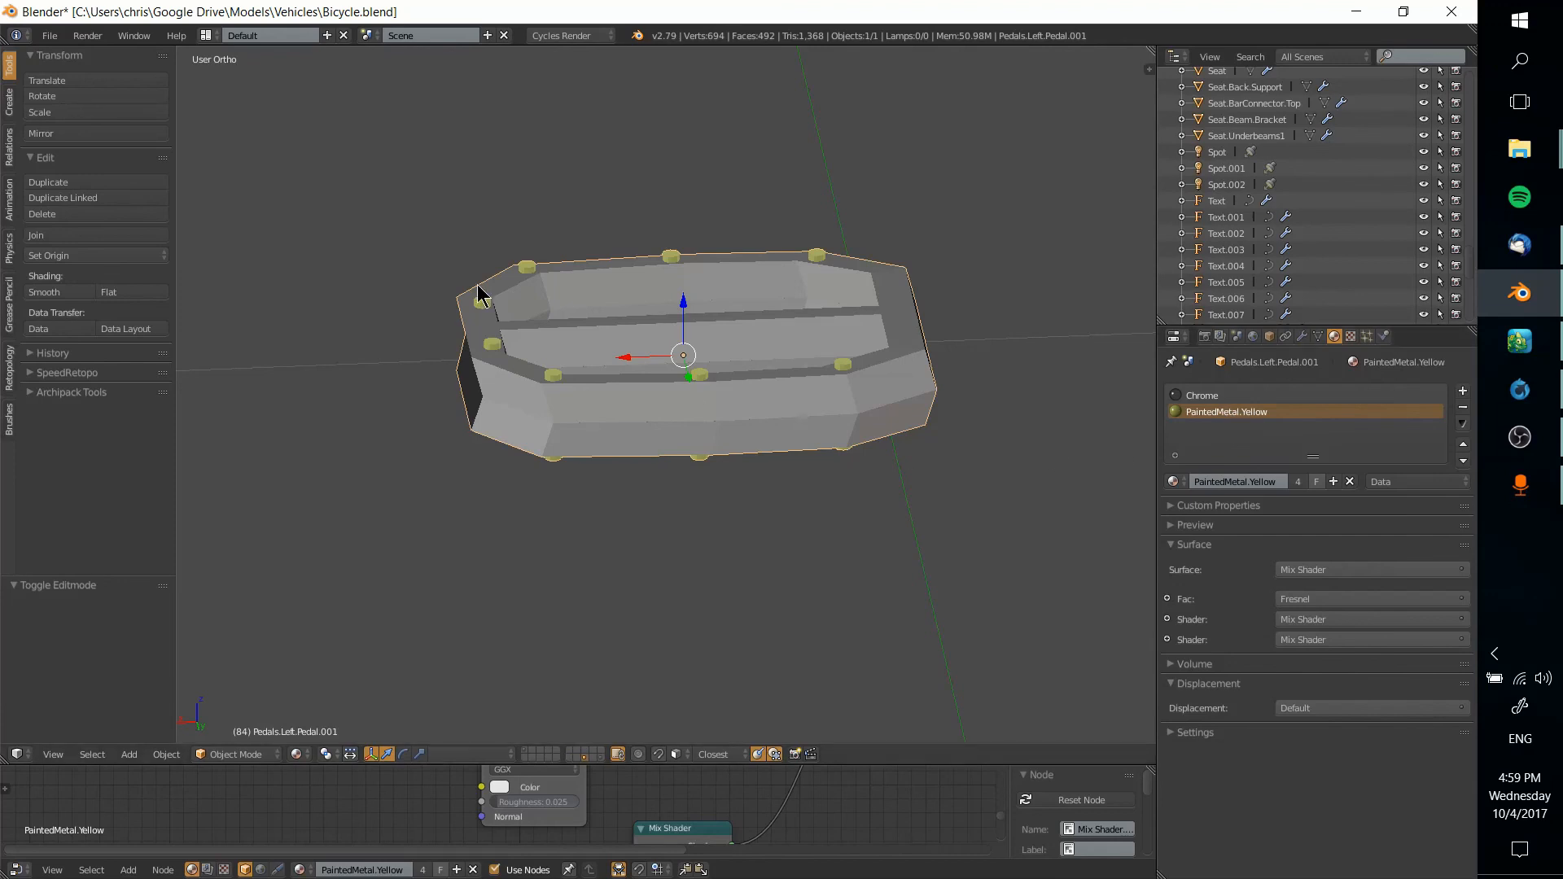
mouse_move(554, 292)
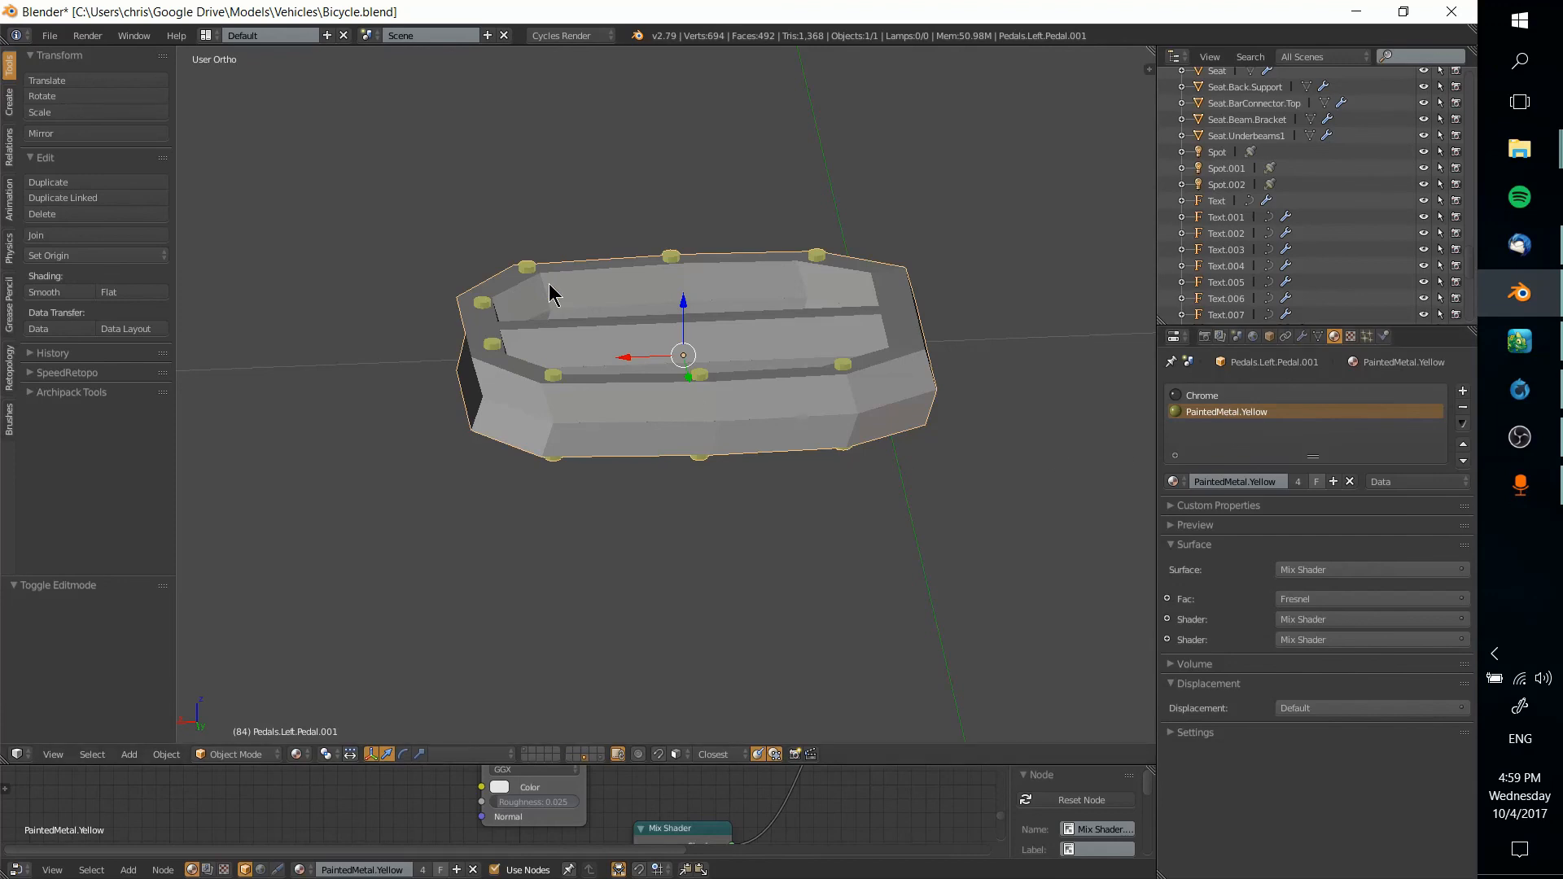
mouse_move(684, 312)
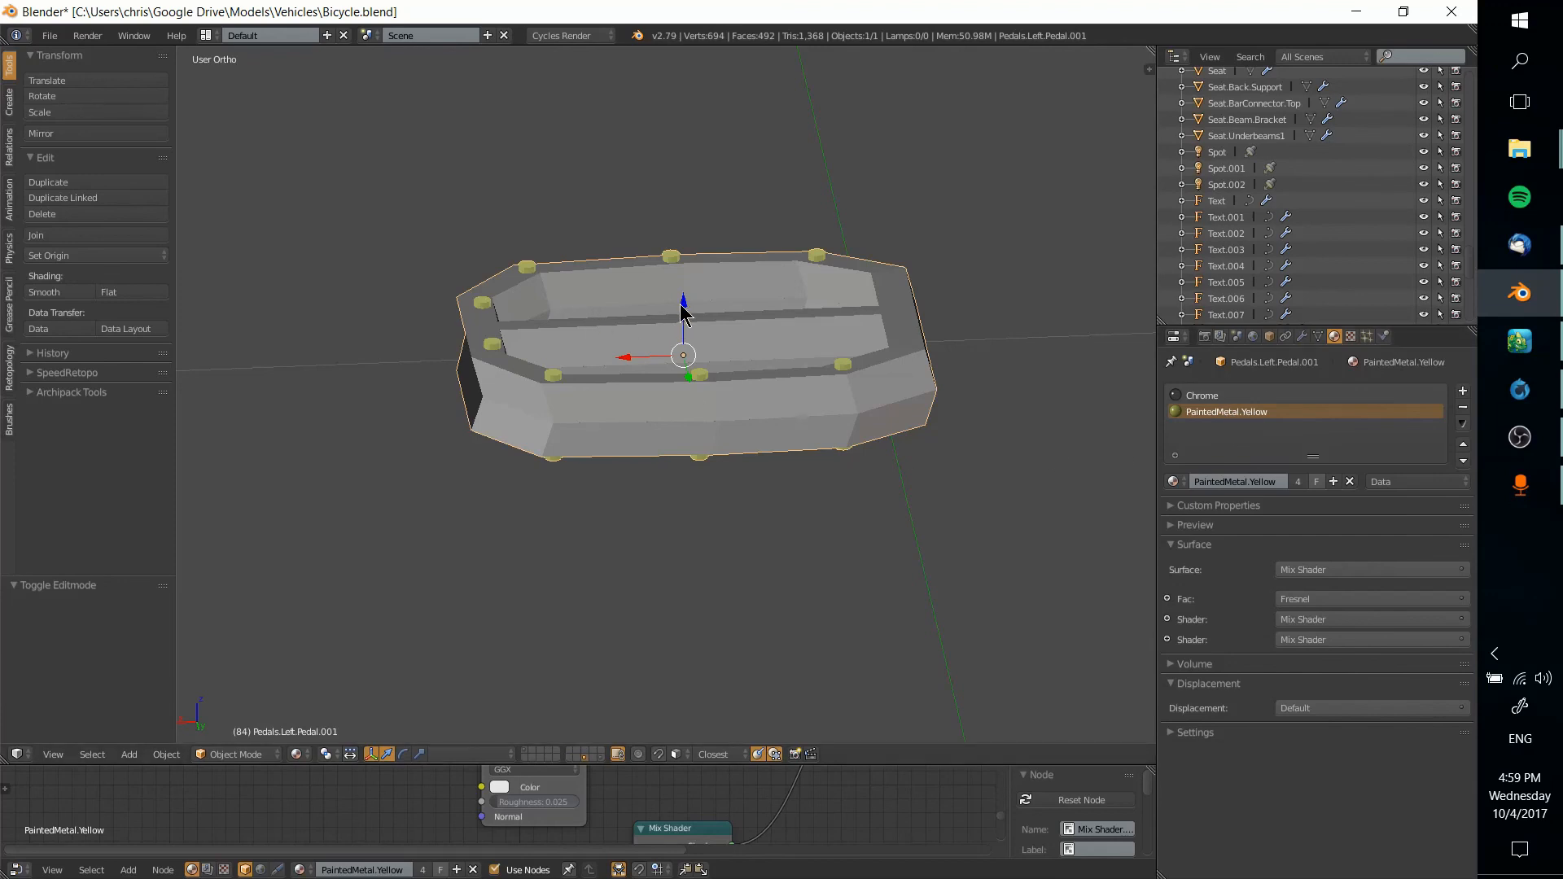